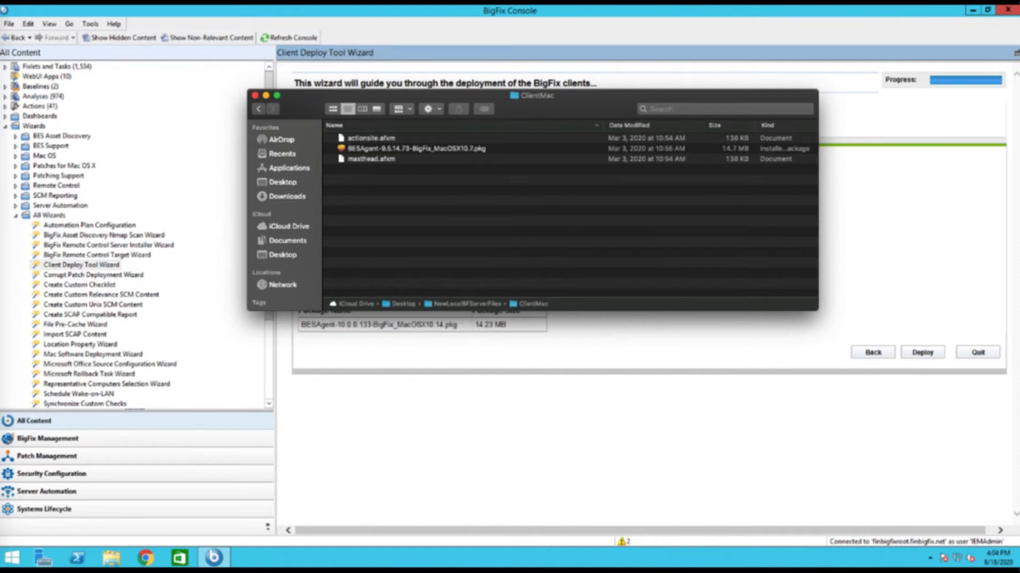
mouse_move(542, 105)
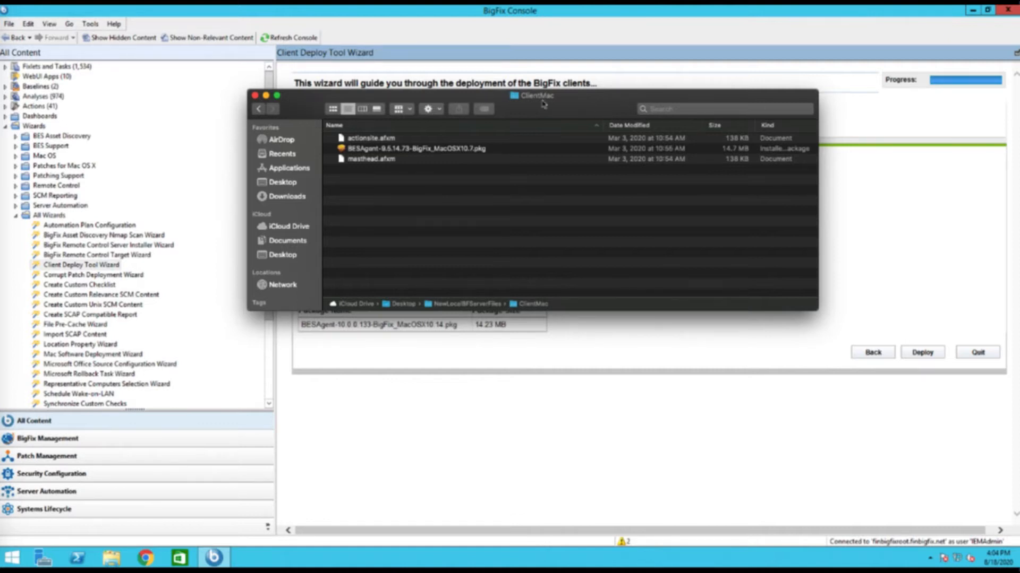
mouse_move(499, 182)
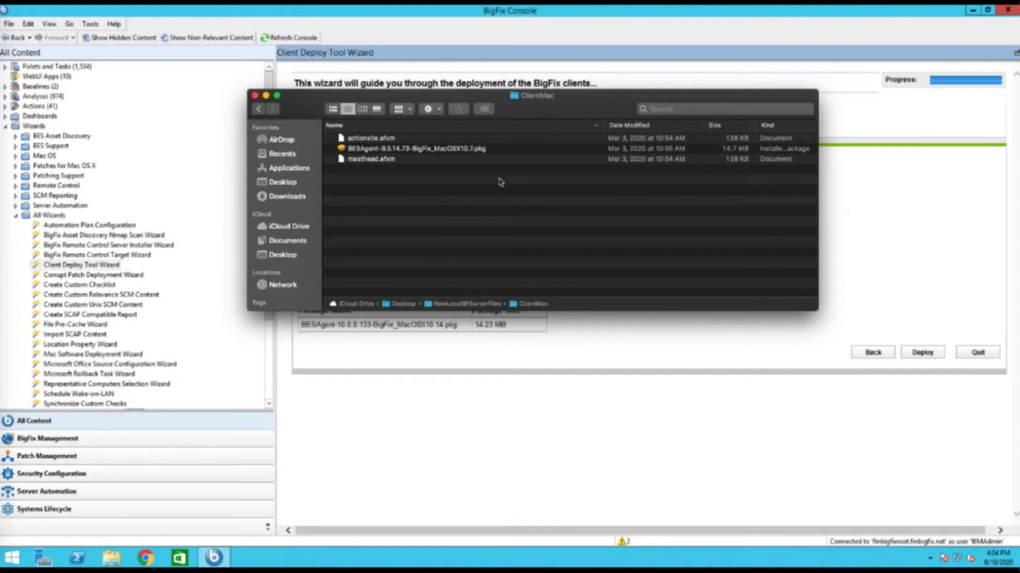
mouse_move(526, 180)
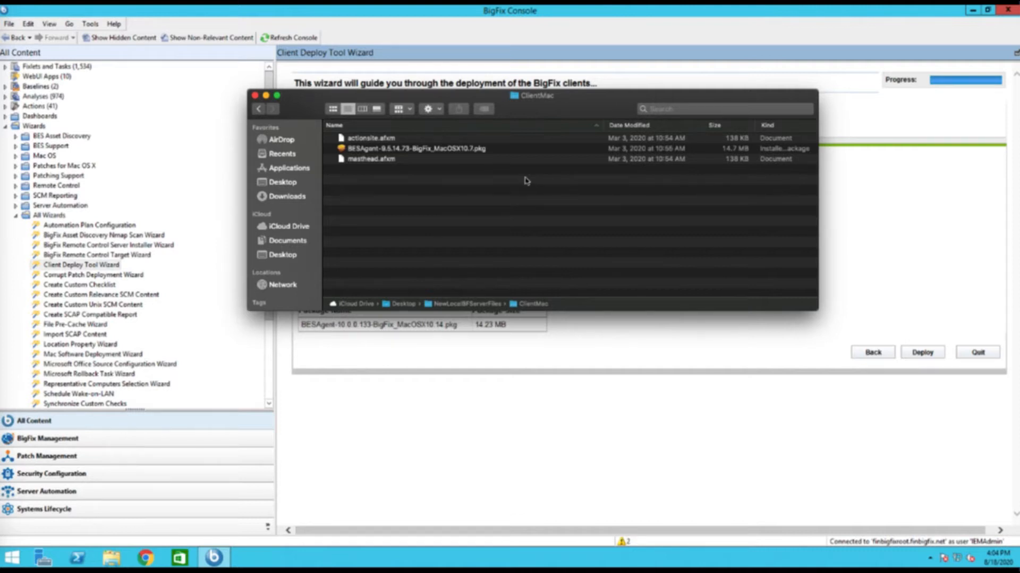
mouse_move(384, 161)
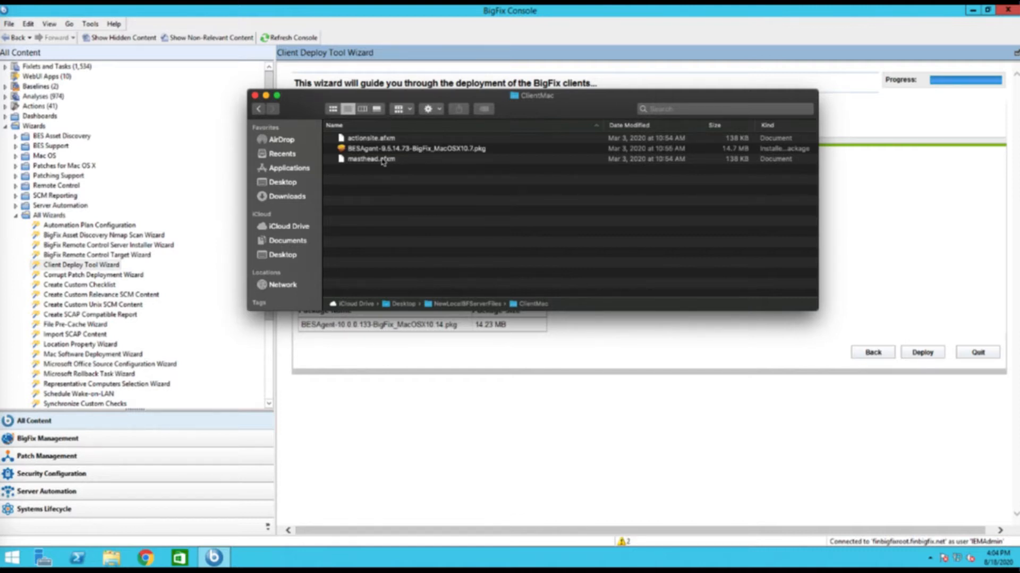
Switch from the ClientMac Finder window to the Windows file browser showing This PC
click(370, 158)
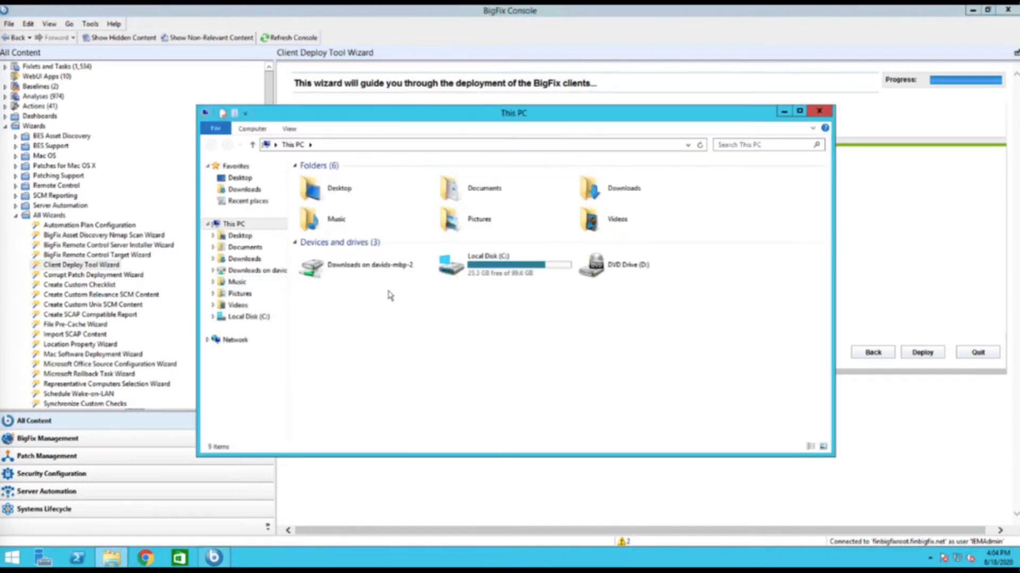
Browse to C:\Program Files (x86)\BigFix Enterprise\BES Installers\Client and select masthead.afxm
double_click(487, 265)
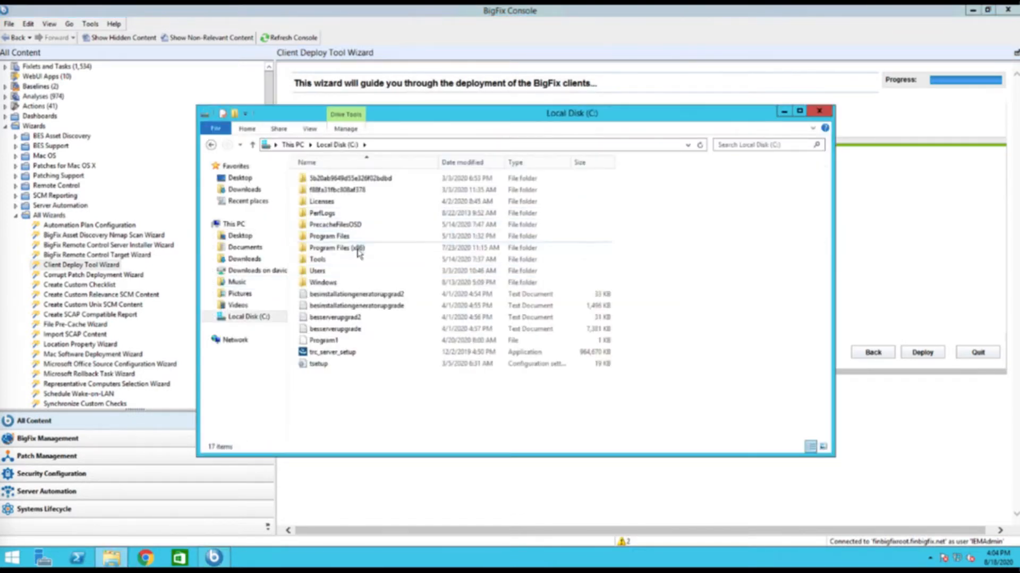
double_click(336, 248)
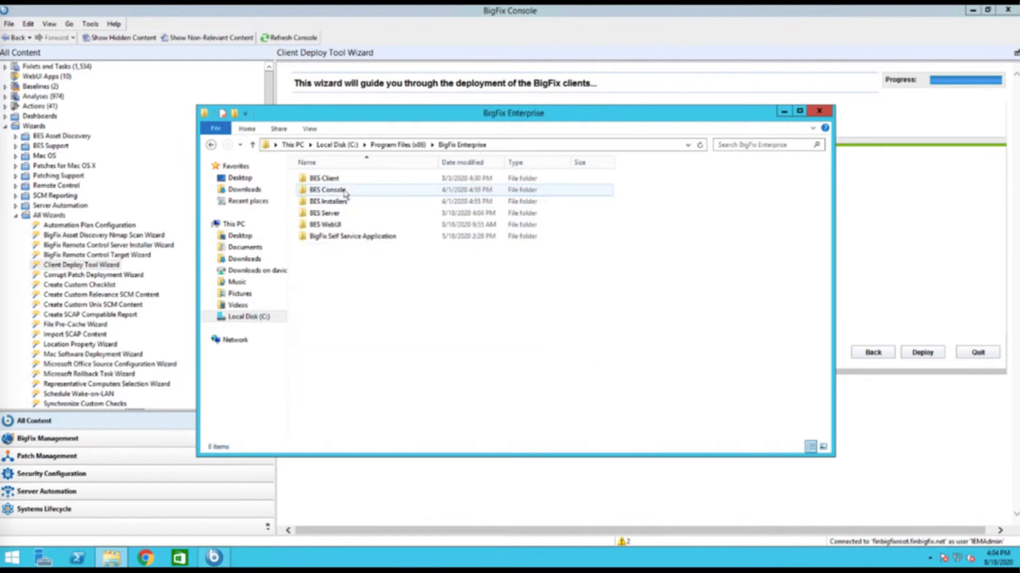
double_click(328, 201)
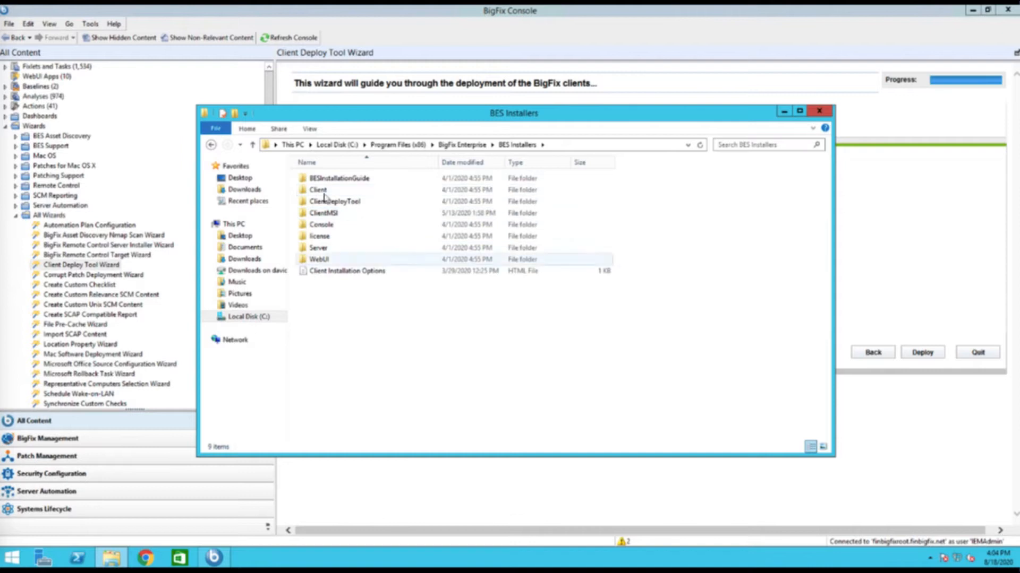
double_click(318, 189)
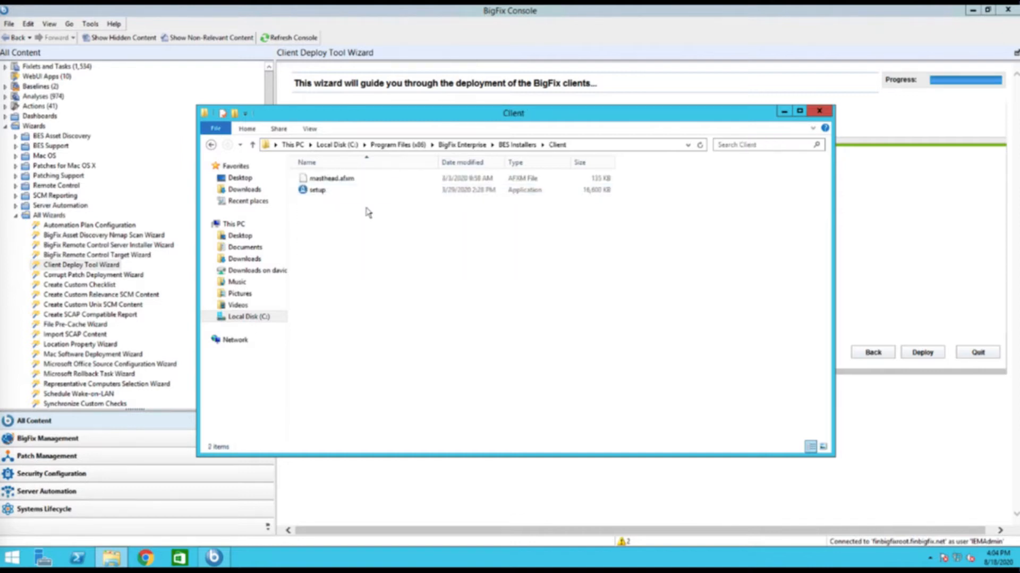
mouse_move(591, 146)
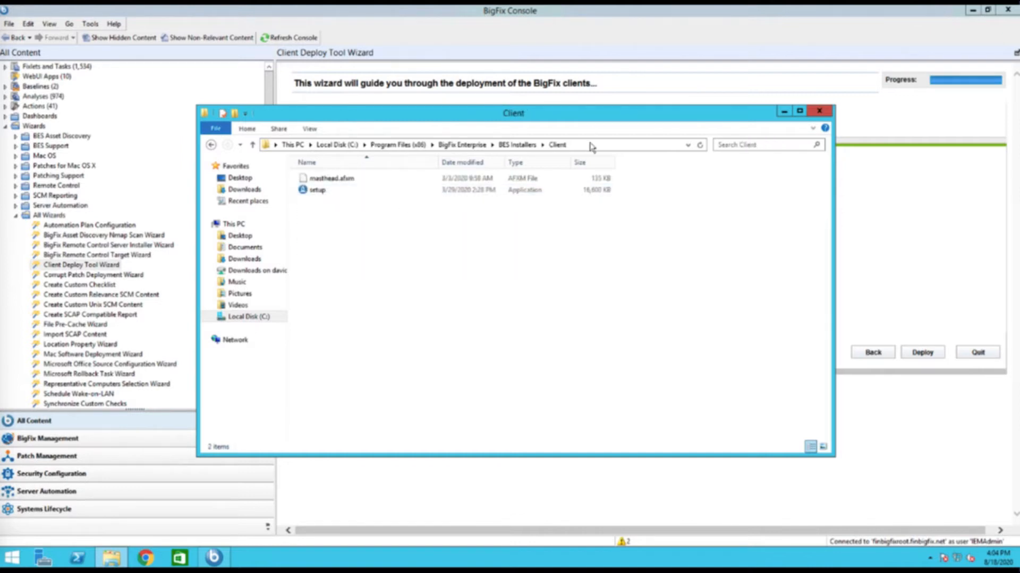
click(331, 178)
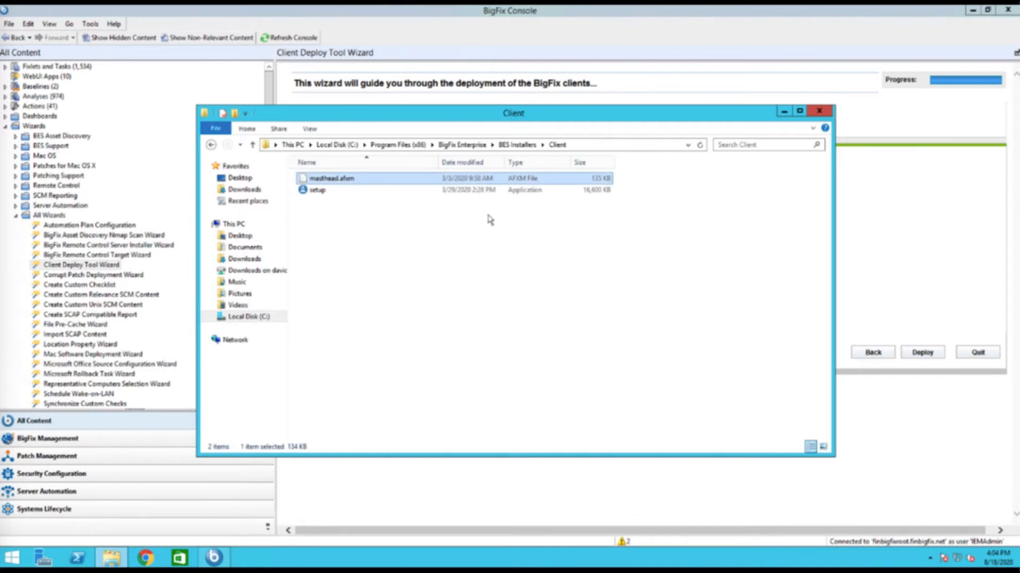
mouse_move(646, 216)
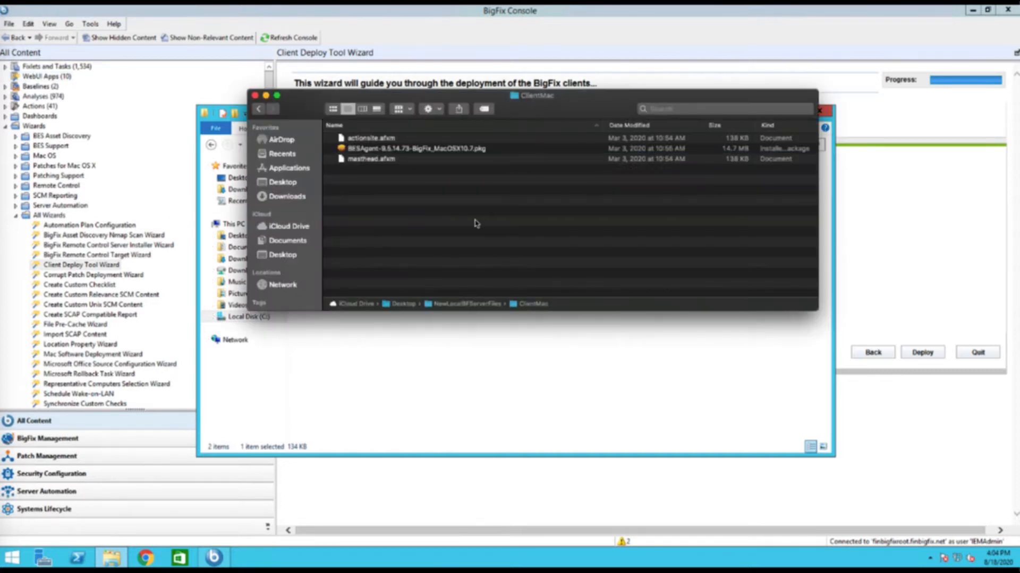
Inspect the older BESAgent-9.5.14.73 package in the ClientMac folder
click(416, 149)
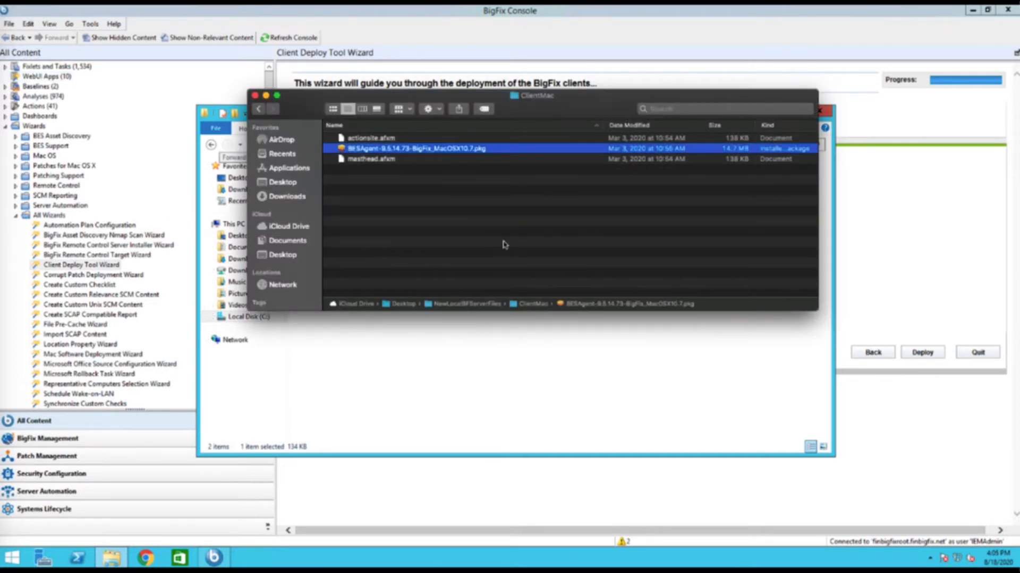
mouse_move(485, 230)
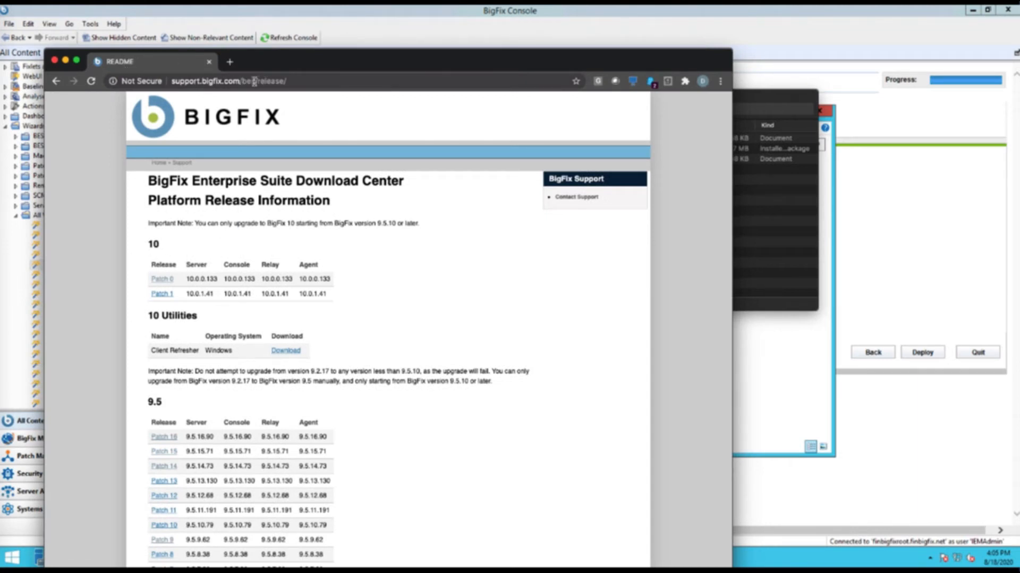
mouse_move(467, 261)
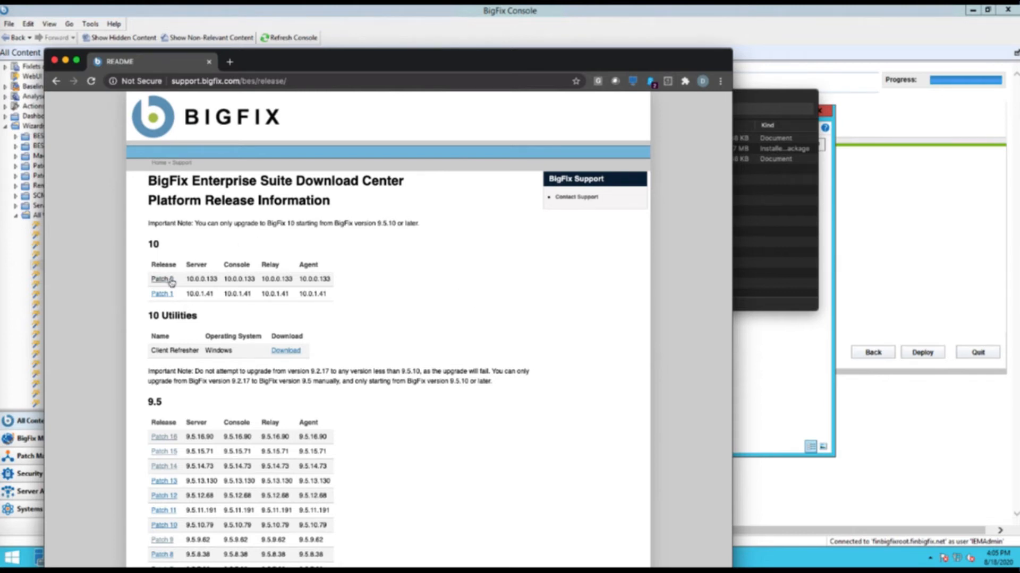
Download the Mac OSX (.pkg) agent from the BigFix 10 Patch 0 release page
click(162, 279)
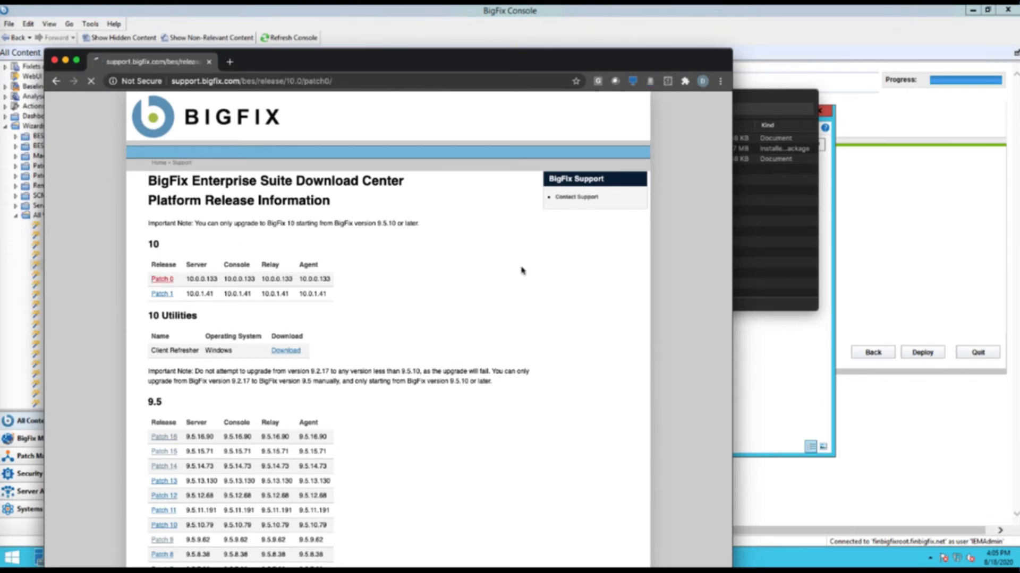
scroll(down, 3)
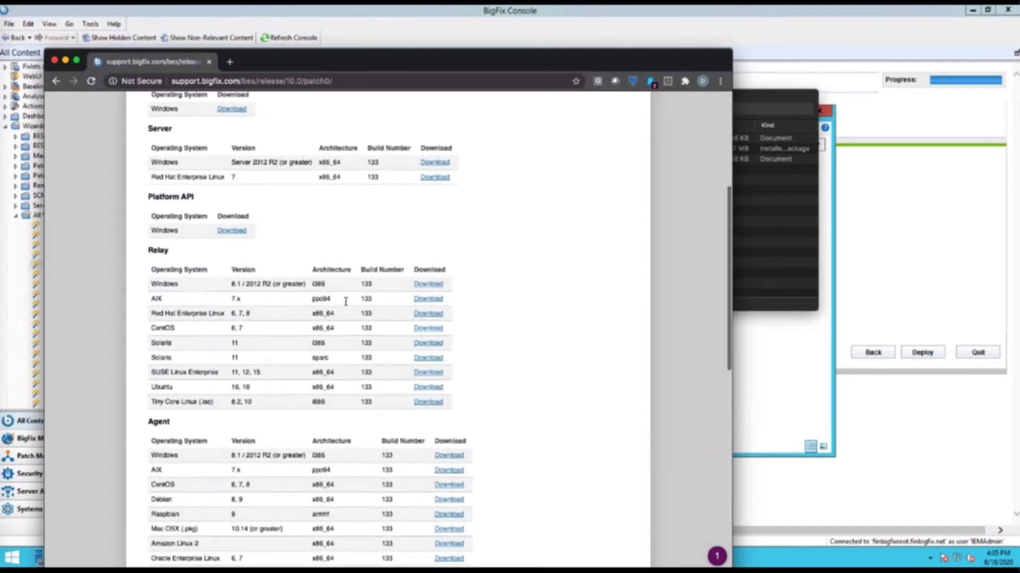
scroll(down, 3)
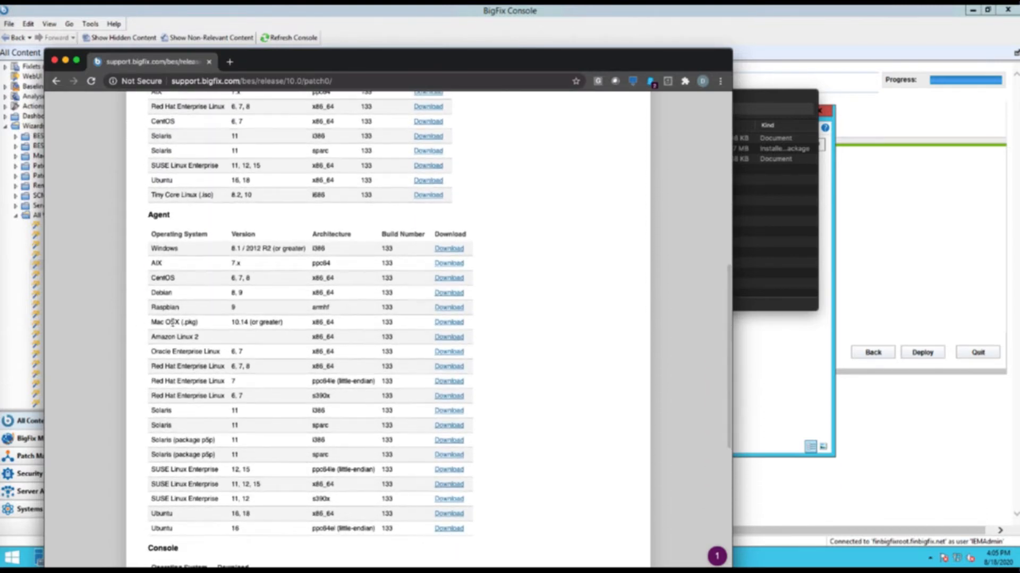
click(448, 322)
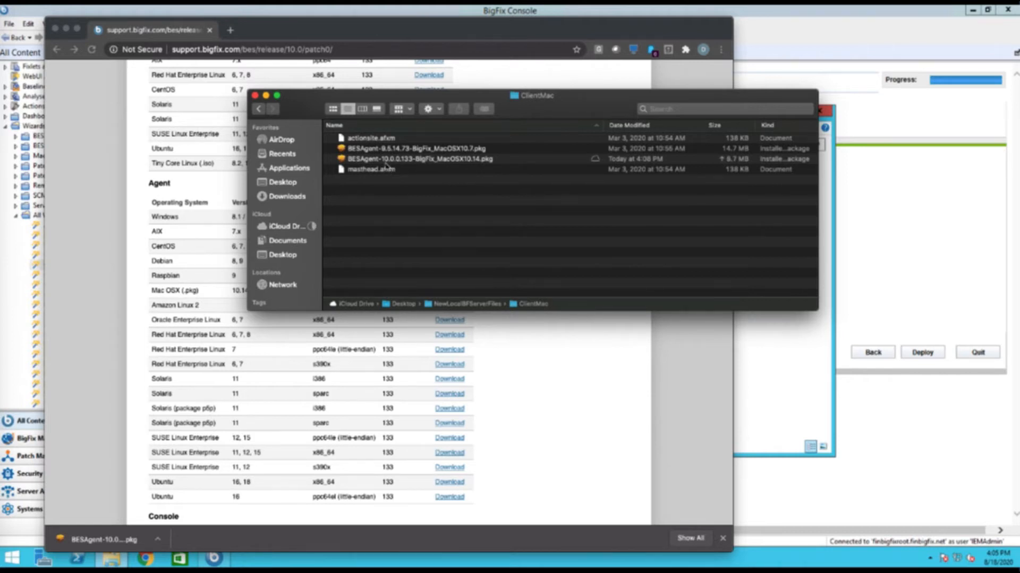
Check masthead.afxm and actionsite.afxm, then select the downloaded BESAgent-10.0.0.133 package
click(371, 168)
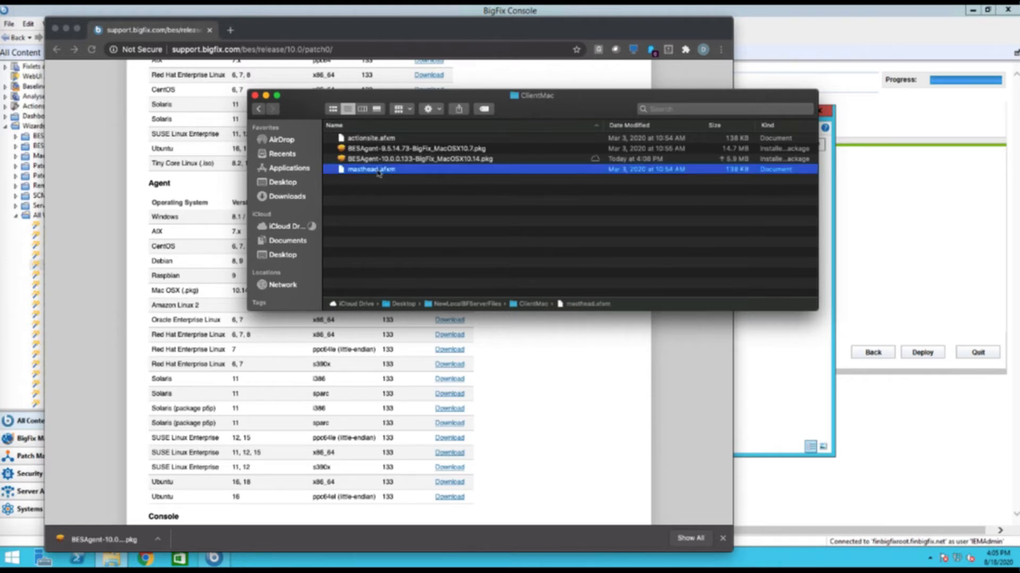
click(370, 137)
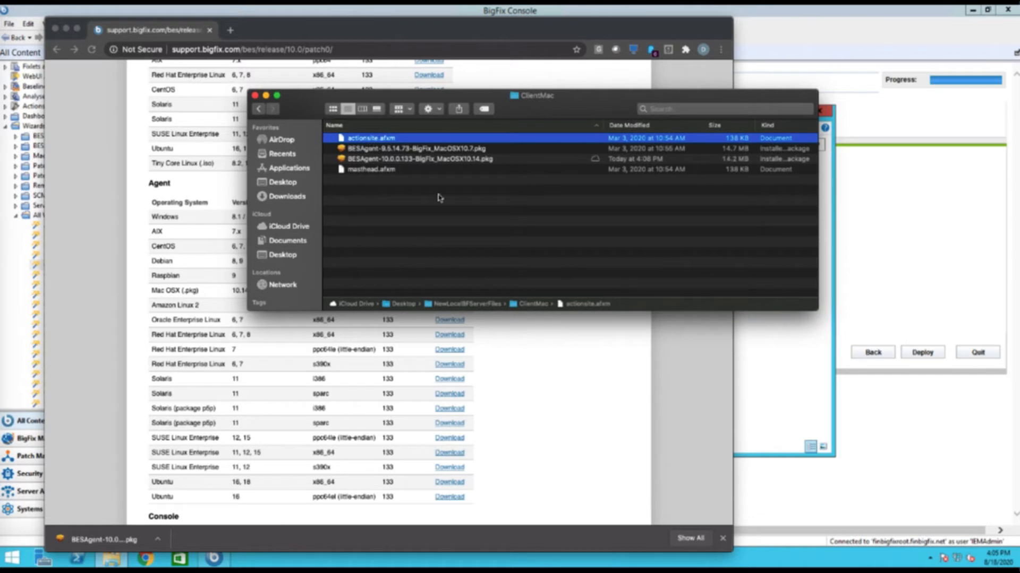
mouse_move(426, 169)
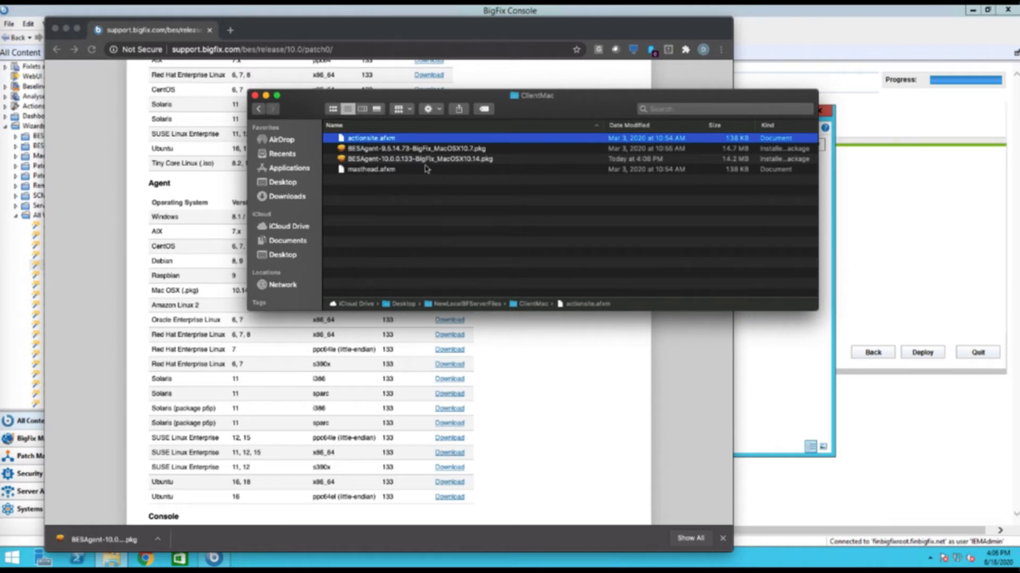
mouse_move(410, 160)
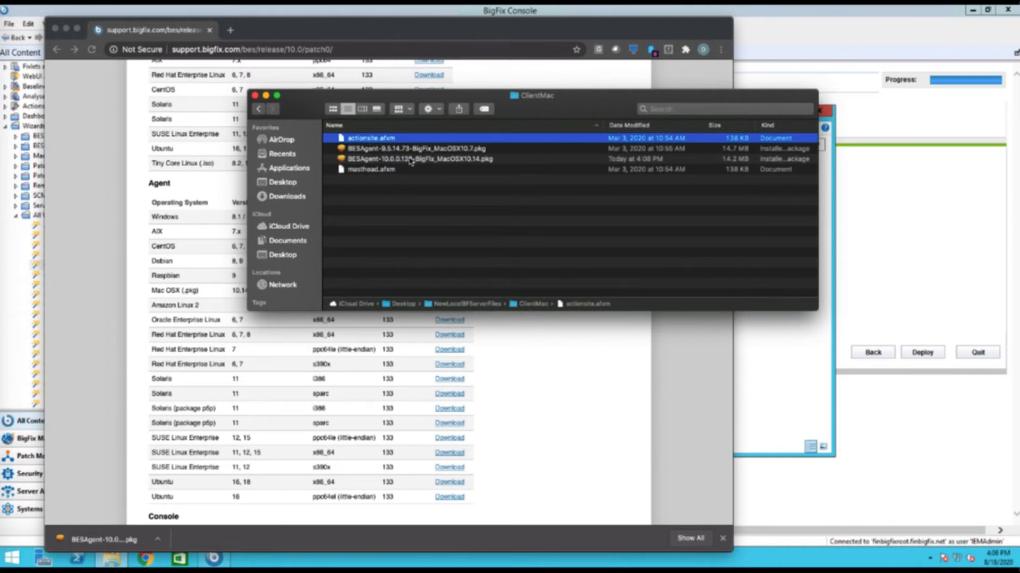
mouse_move(497, 306)
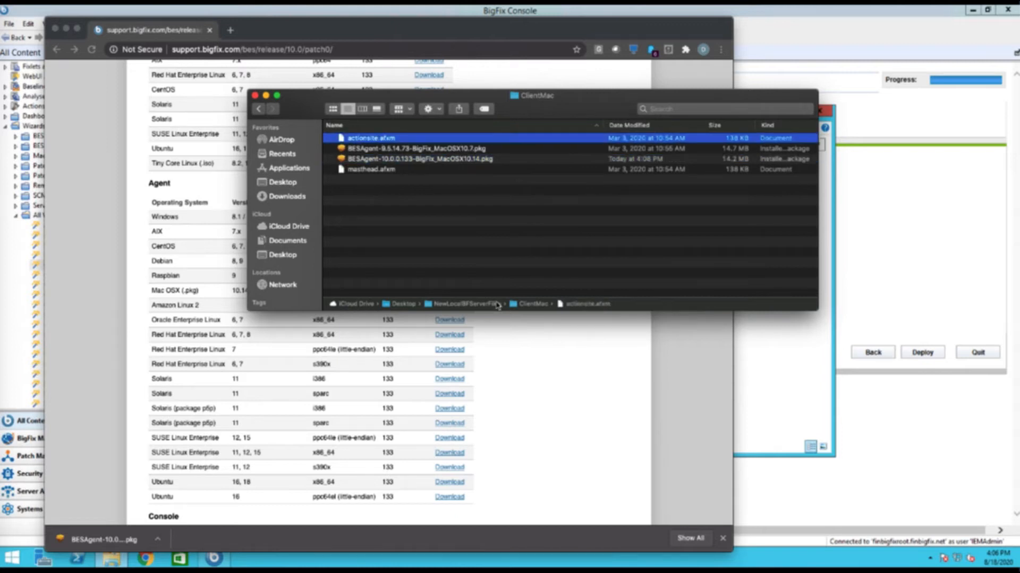
click(416, 159)
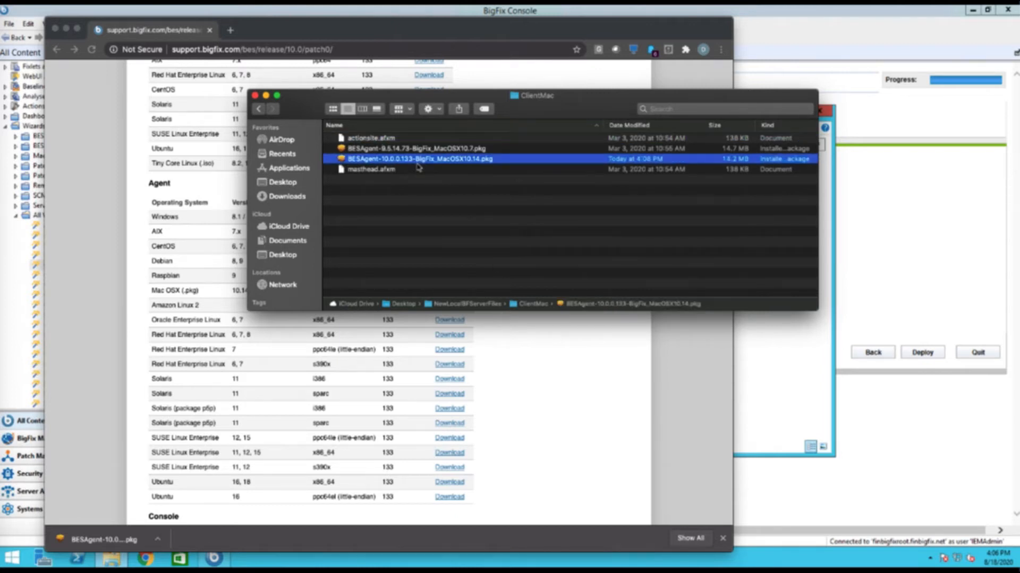
Install BigFix 10.0.0.133 with password authorization and Desktop access, closing on success
double_click(416, 158)
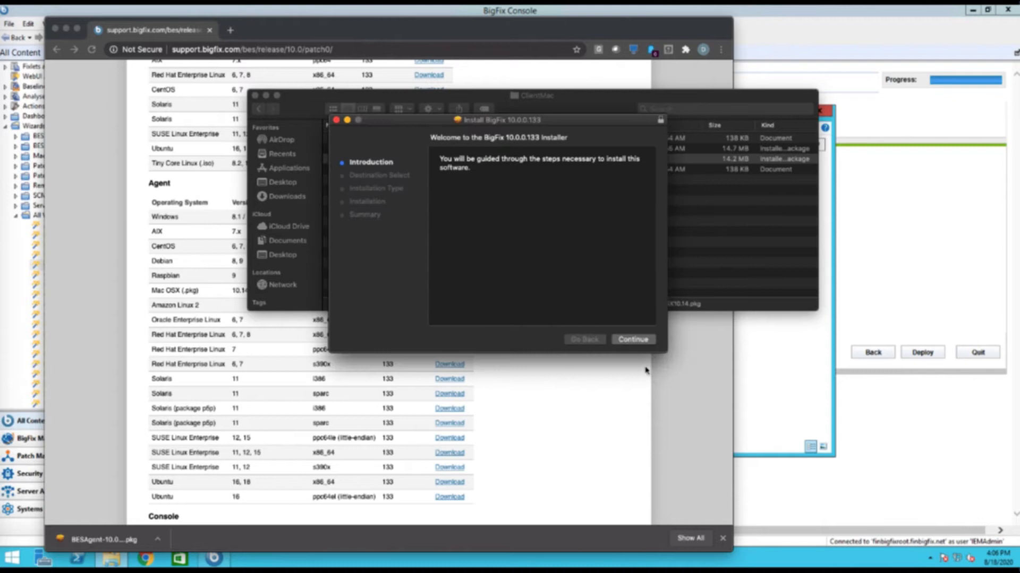
click(630, 339)
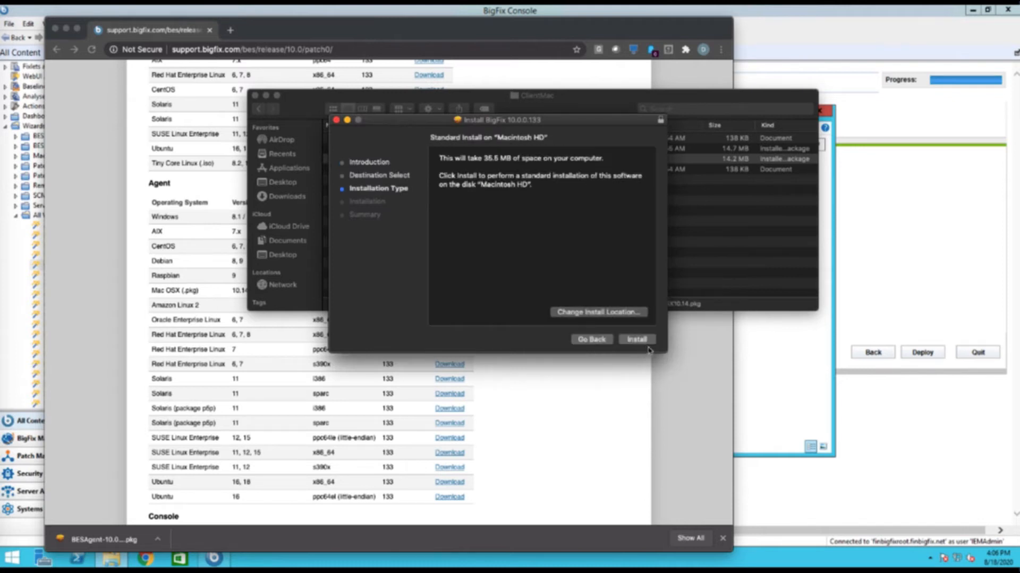
click(636, 339)
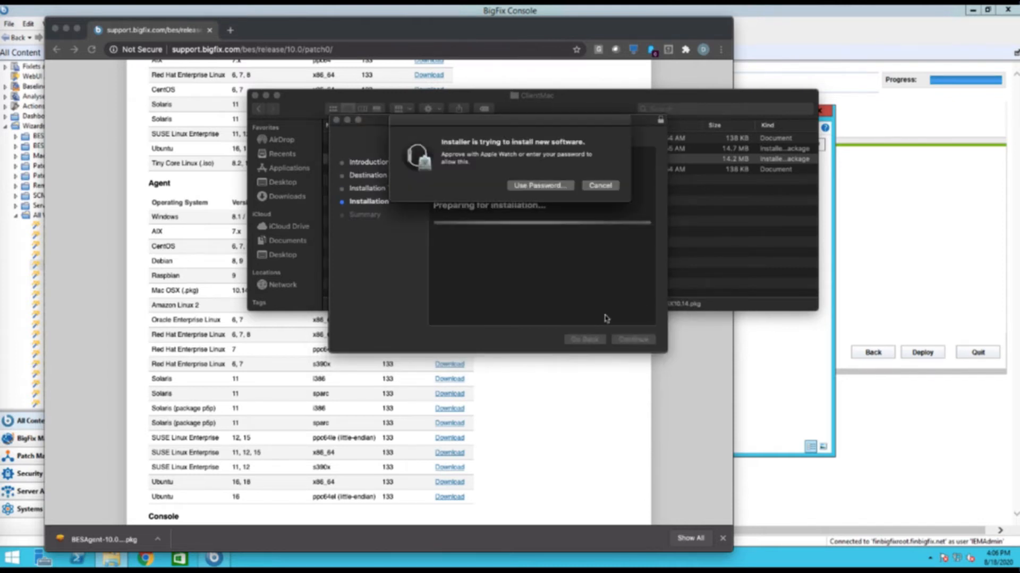
mouse_move(556, 259)
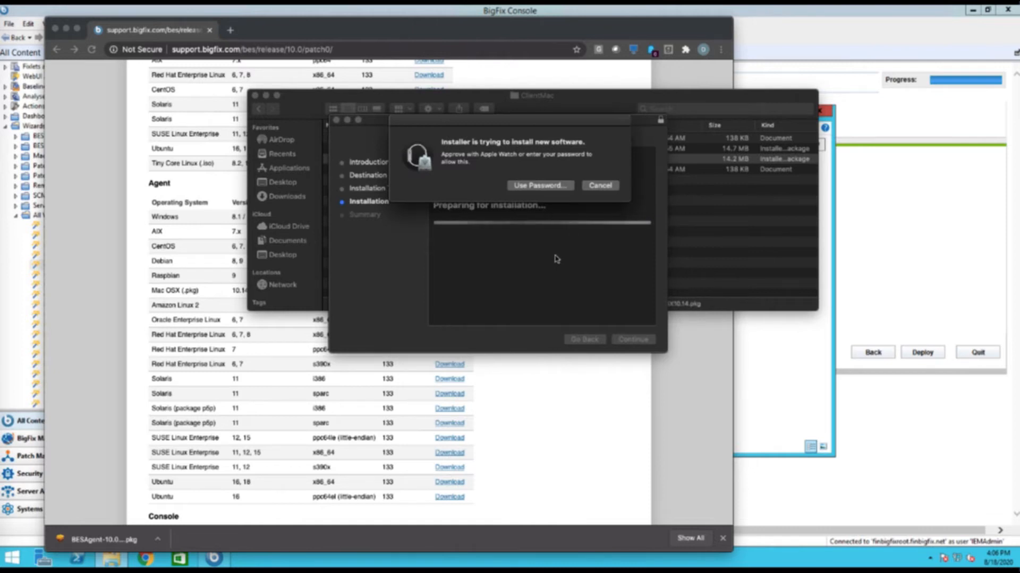
mouse_move(564, 250)
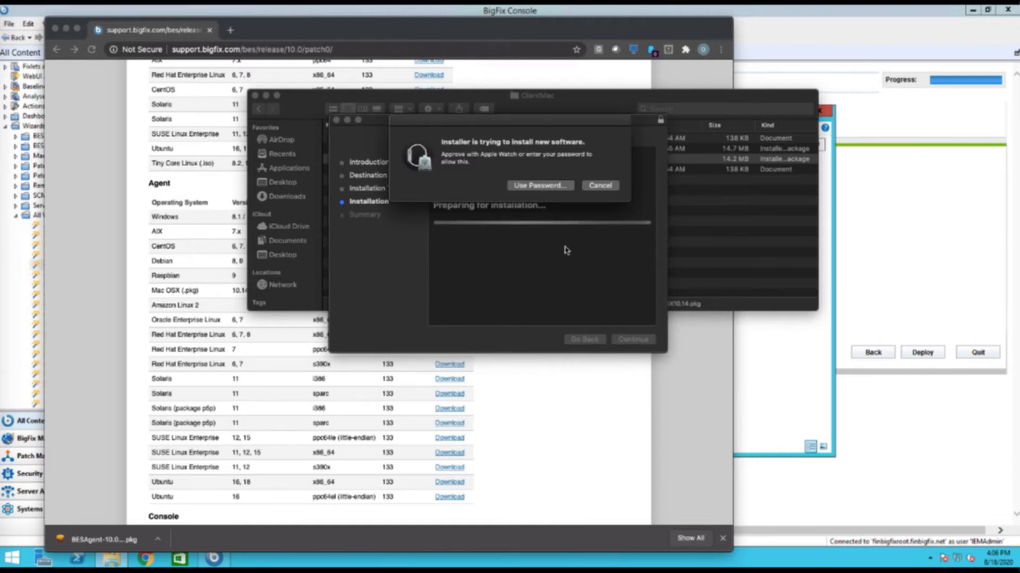
click(539, 184)
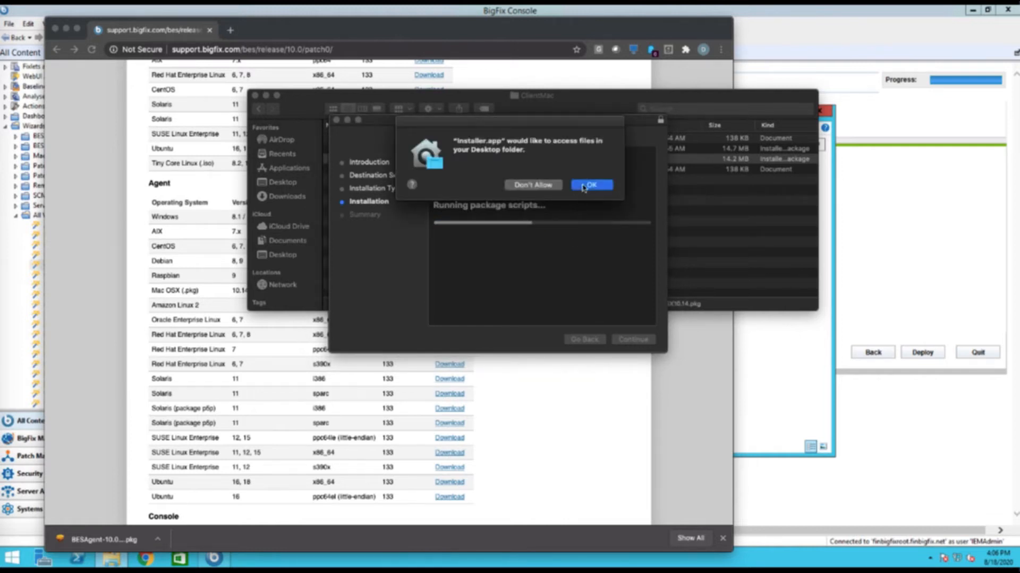
click(589, 185)
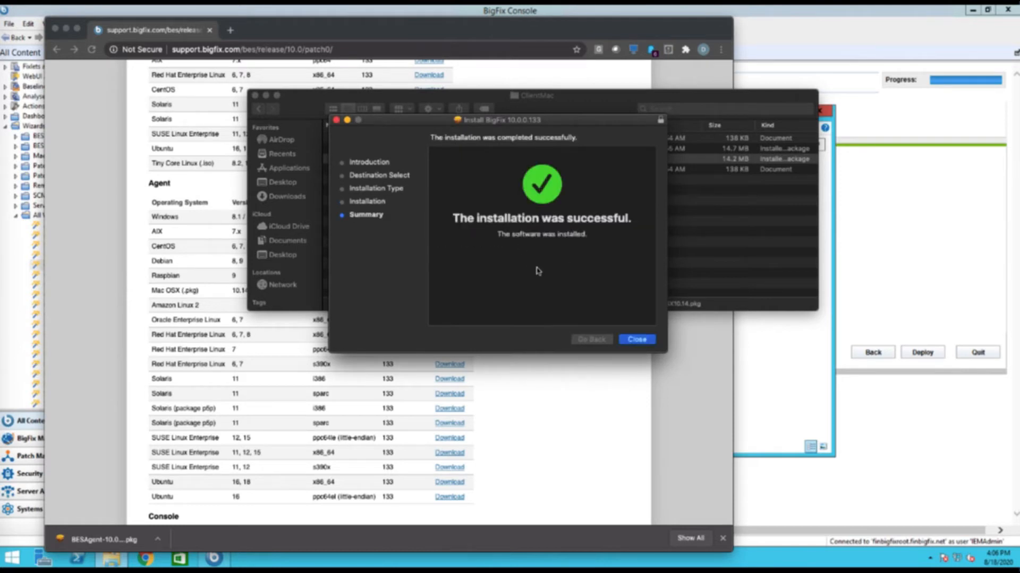
mouse_move(636, 340)
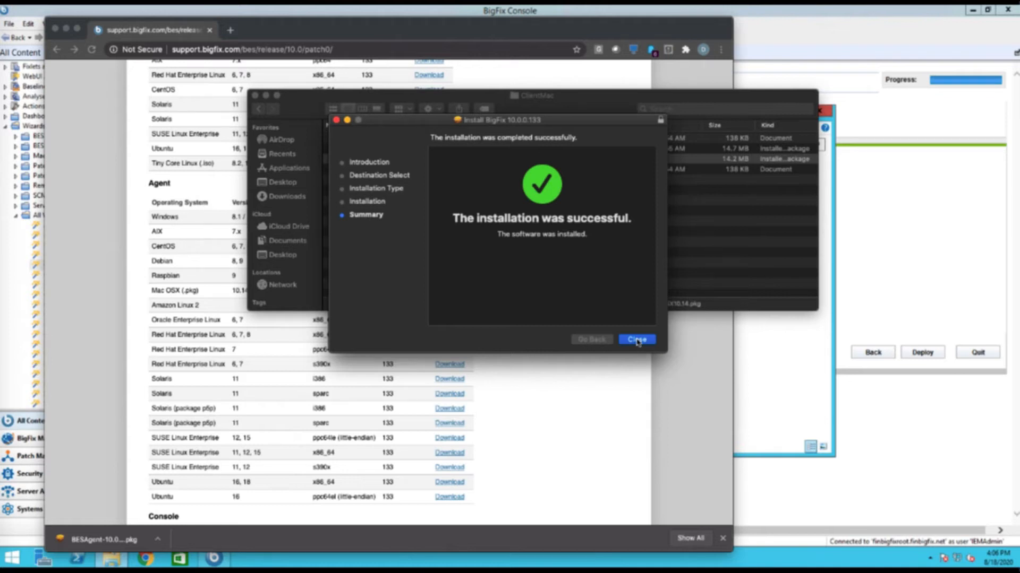
click(635, 339)
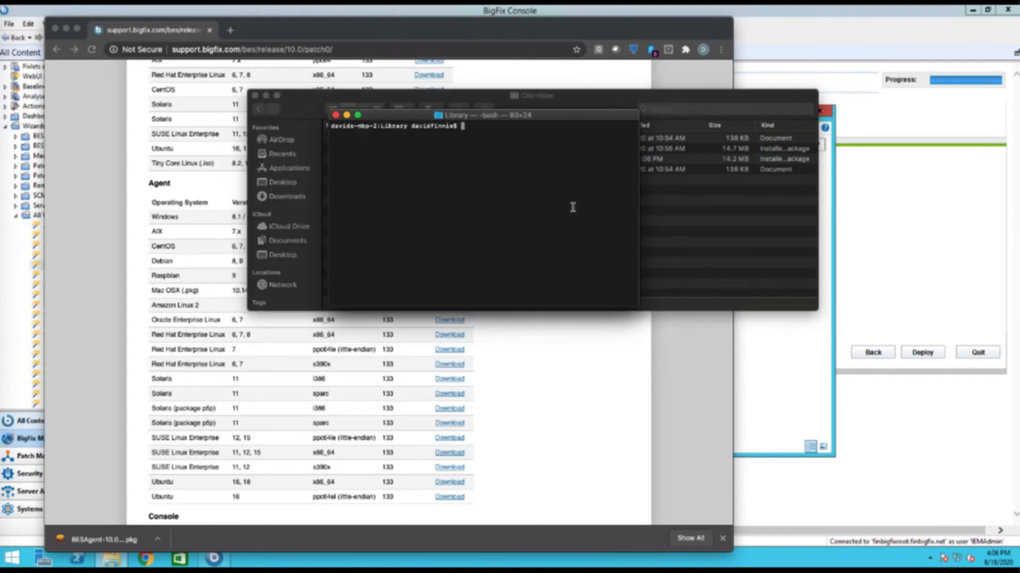
mouse_move(560, 204)
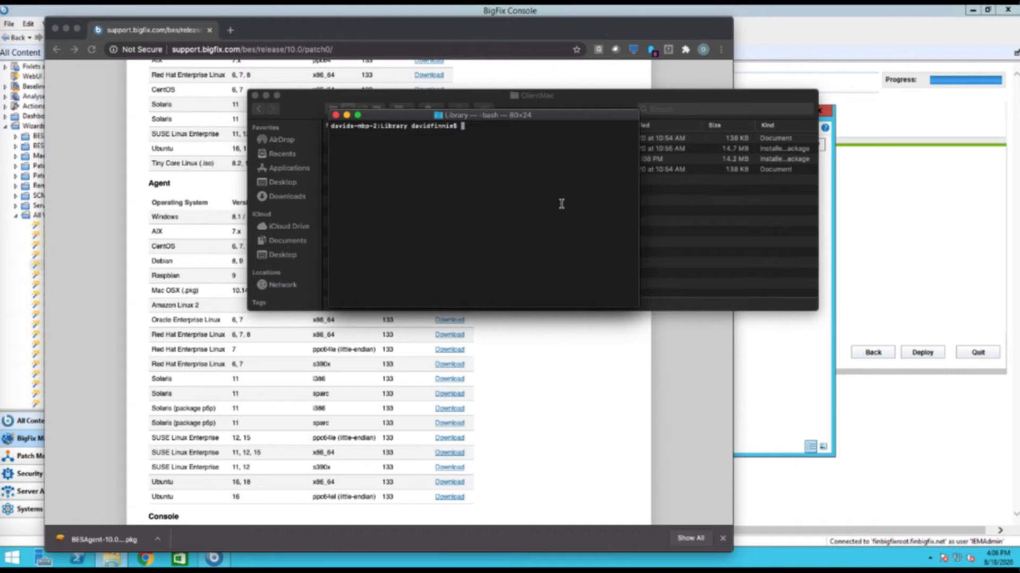
Show the working folder, move into Application Support and the BES Agent folder, listing contents
text(pw)
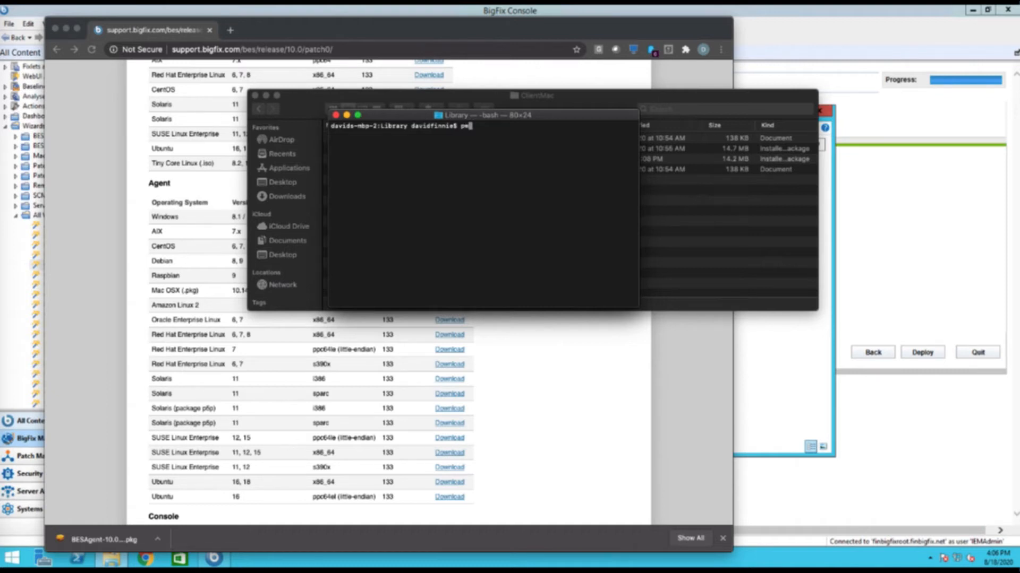
key(Return)
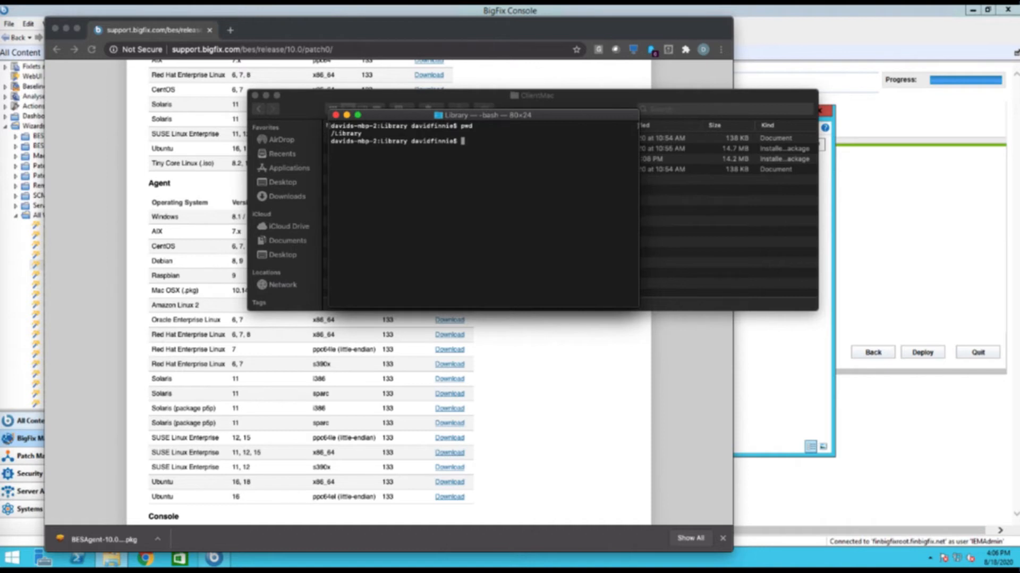
text(cd Appl)
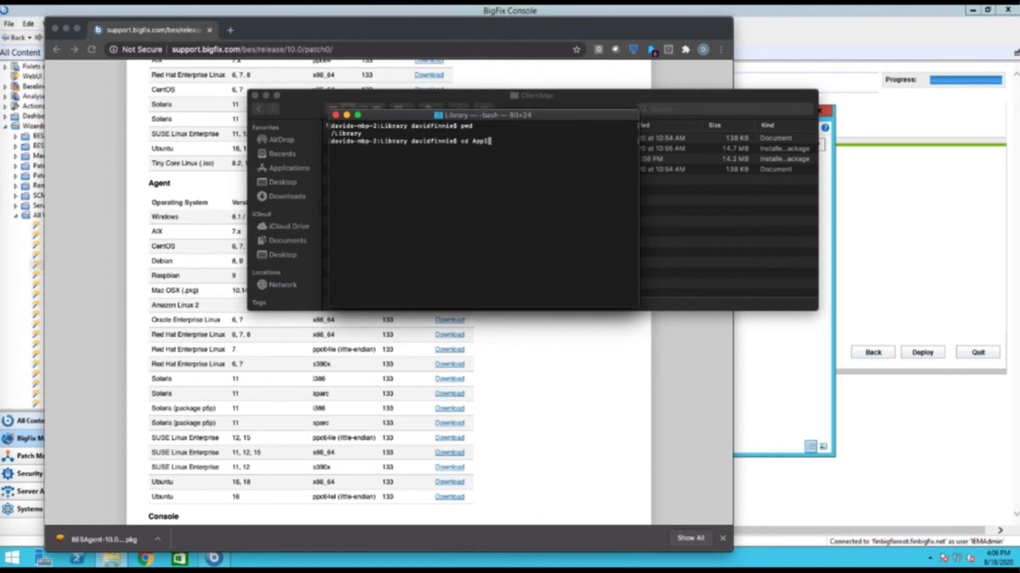
text(ication)
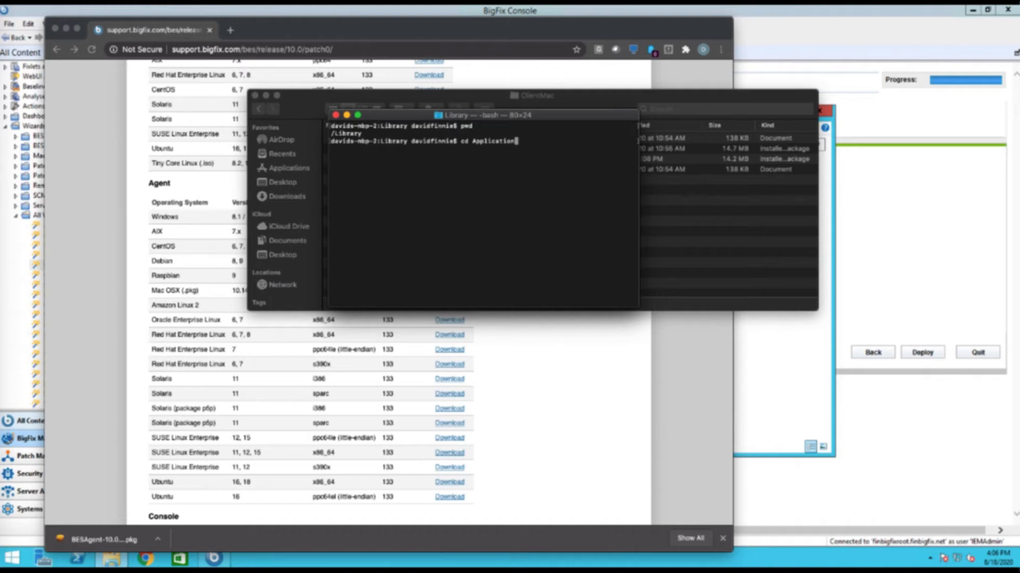
text(\ Support/)
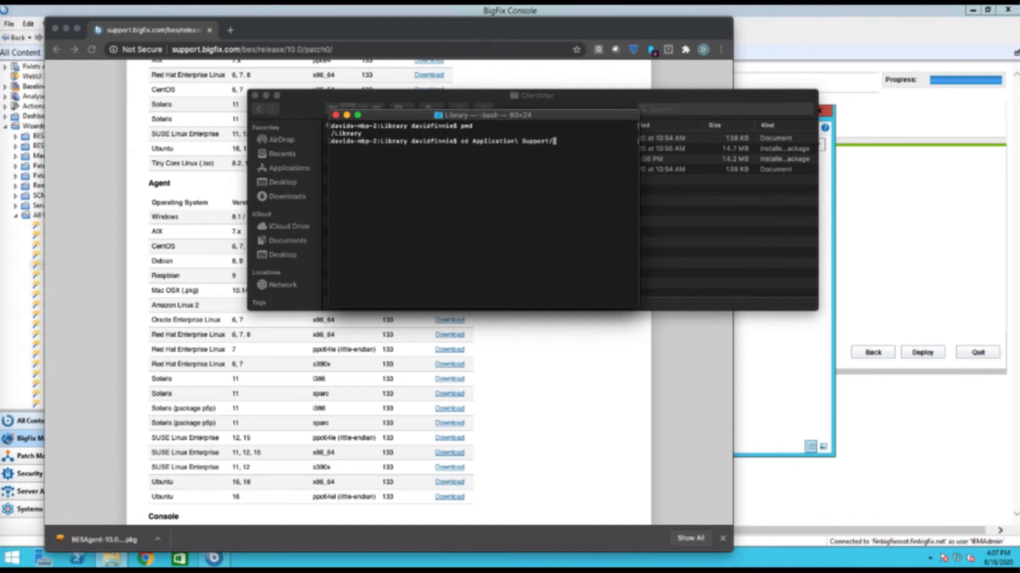
key(Return)
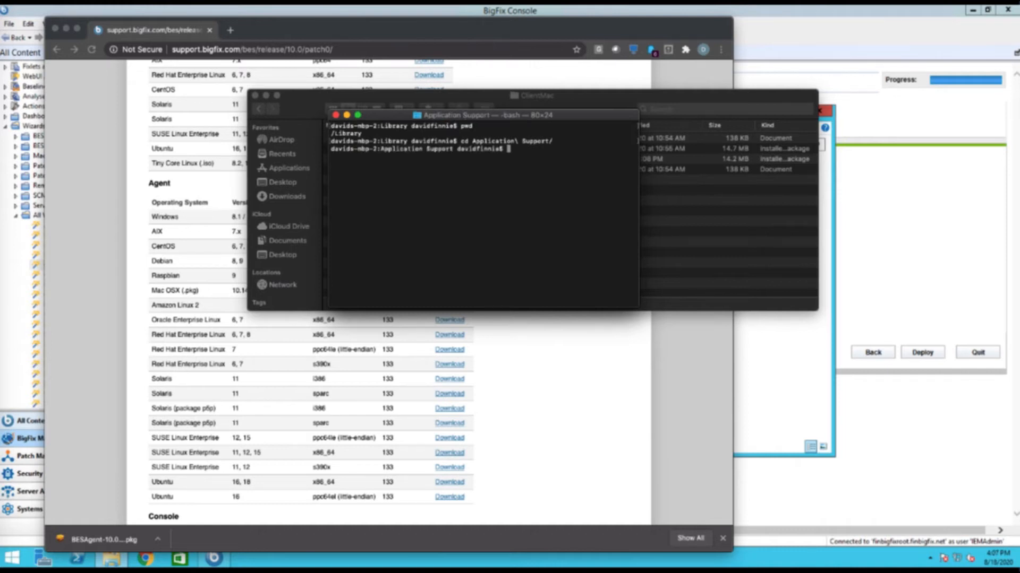
key(Return)
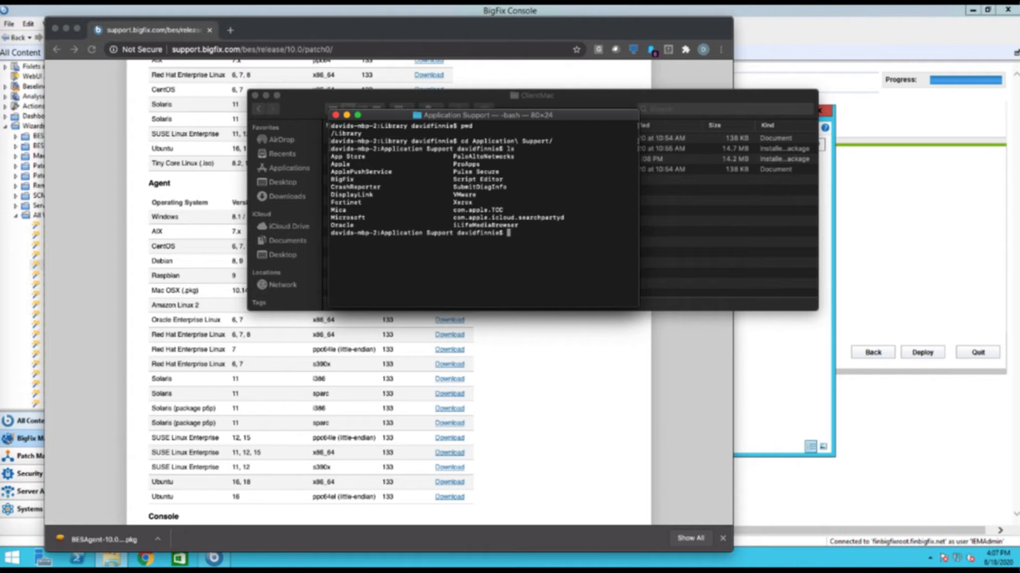
text(cd BigFix/)
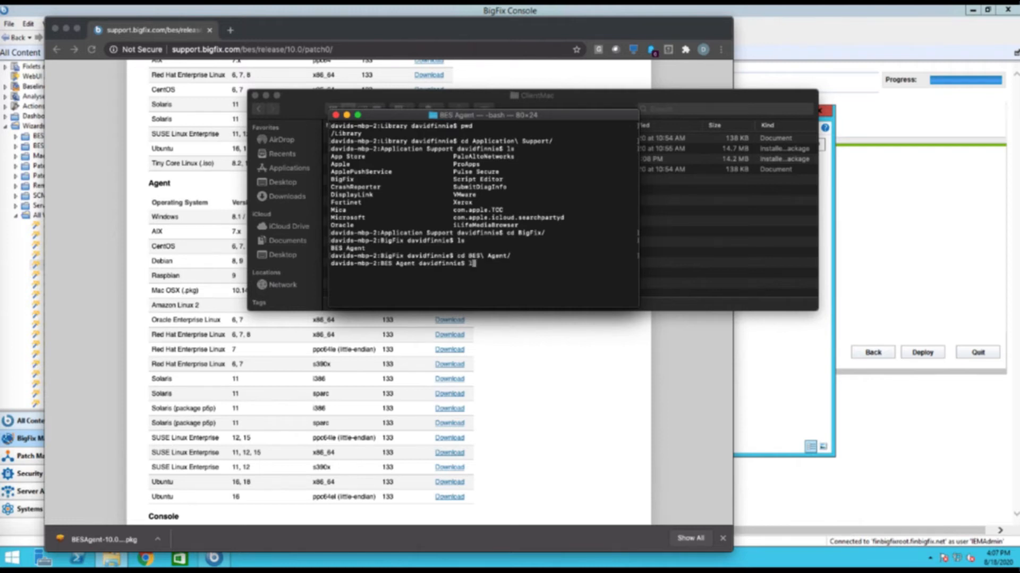
key(Return)
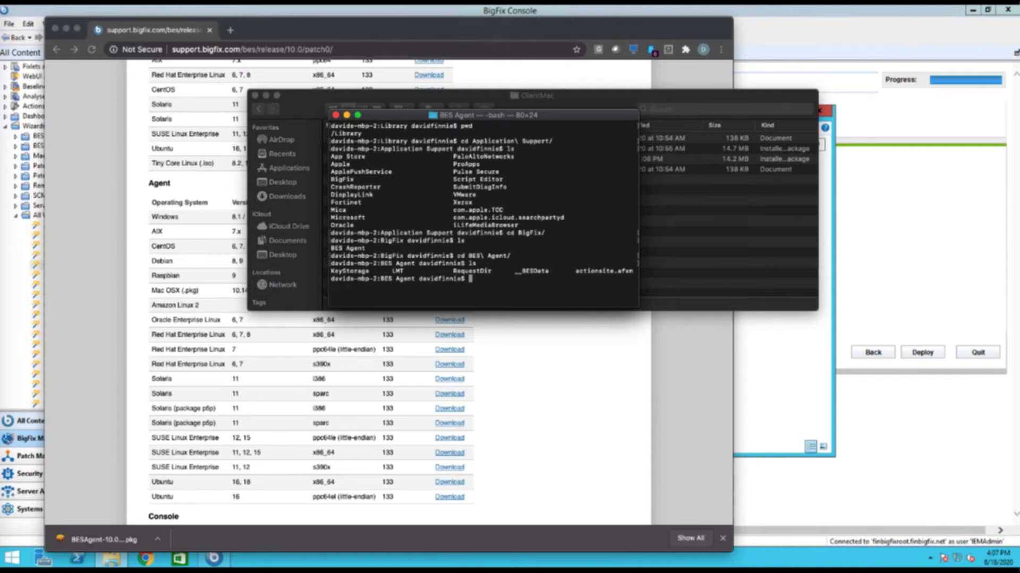
Enter __BESData/__Global/Logs and start opening the 20200818.log file in vi
text(cd __BESData/)
text(ls)
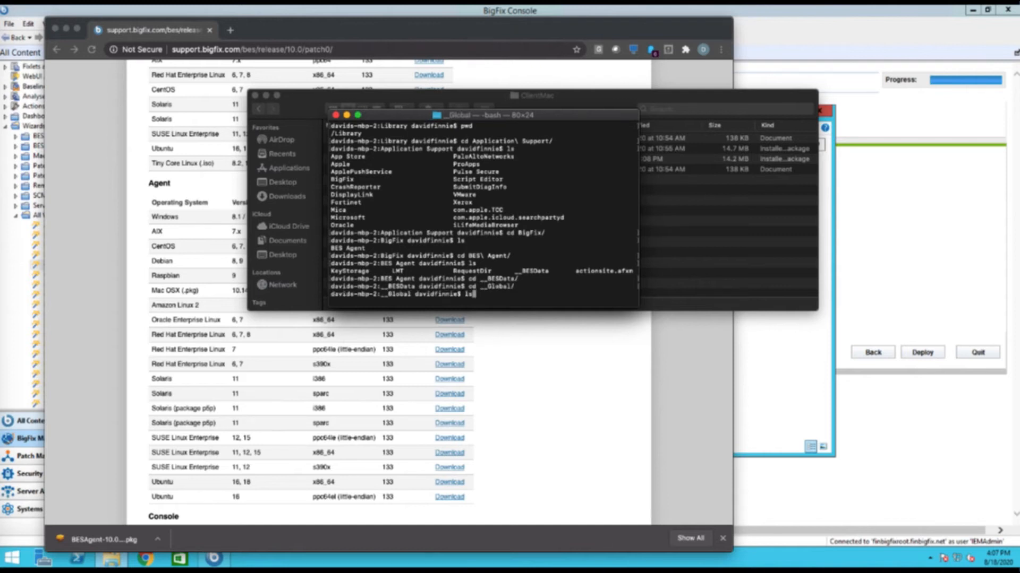
text(cd Lo)
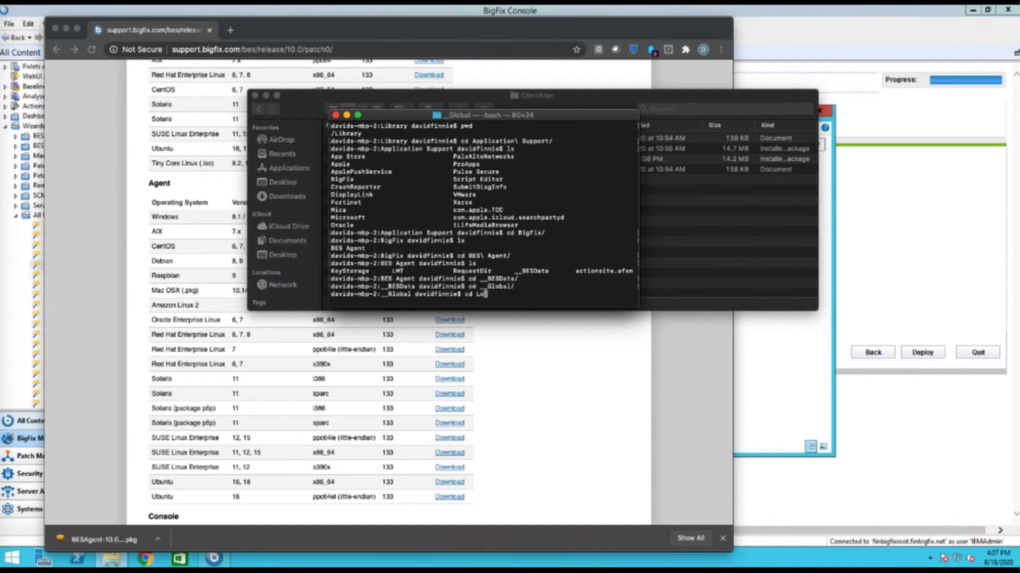
key(Return)
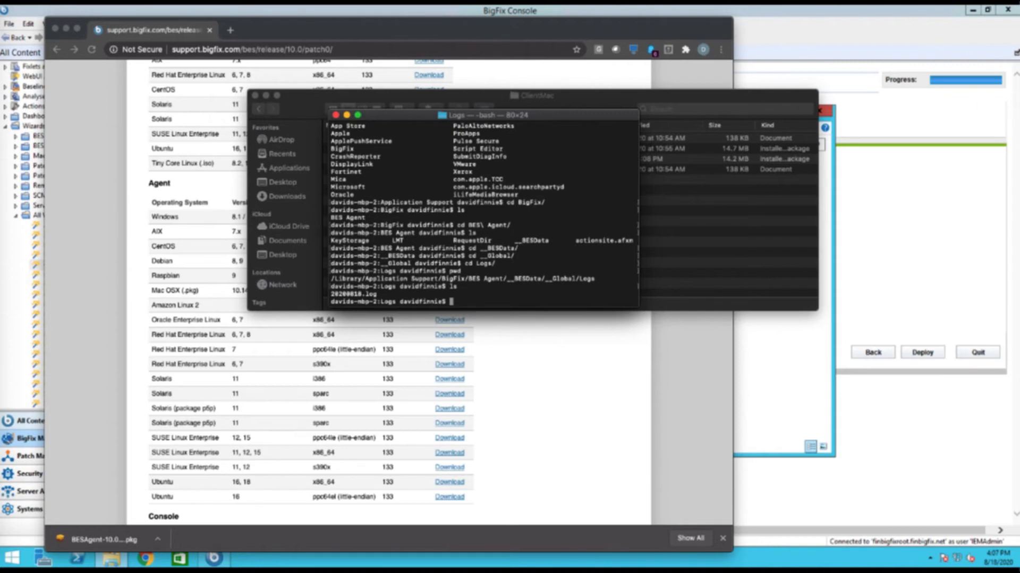
text(vi)
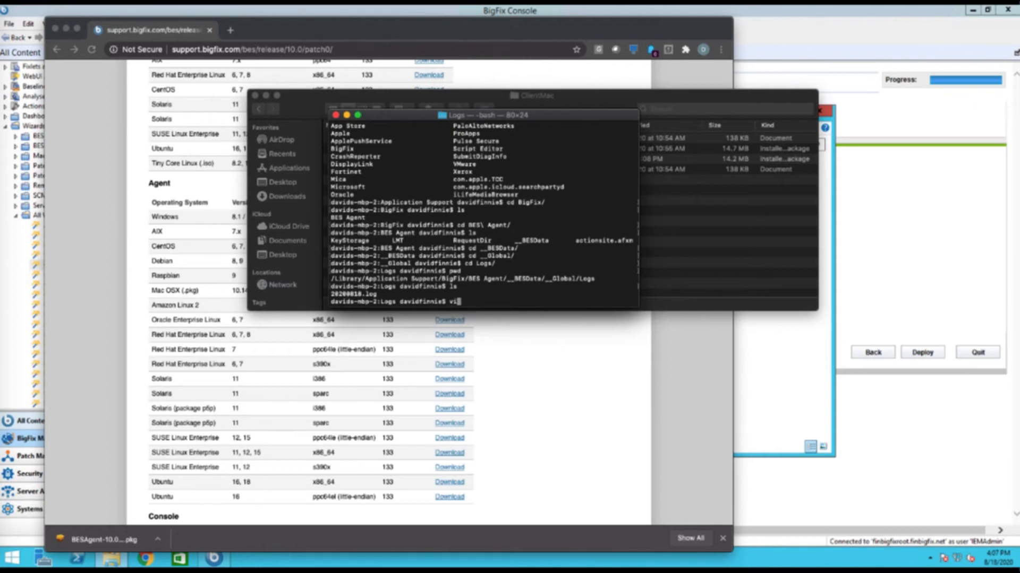
View 20200818.log in vi and scroll to its latest registration, site subscription and action entries
key(Return)
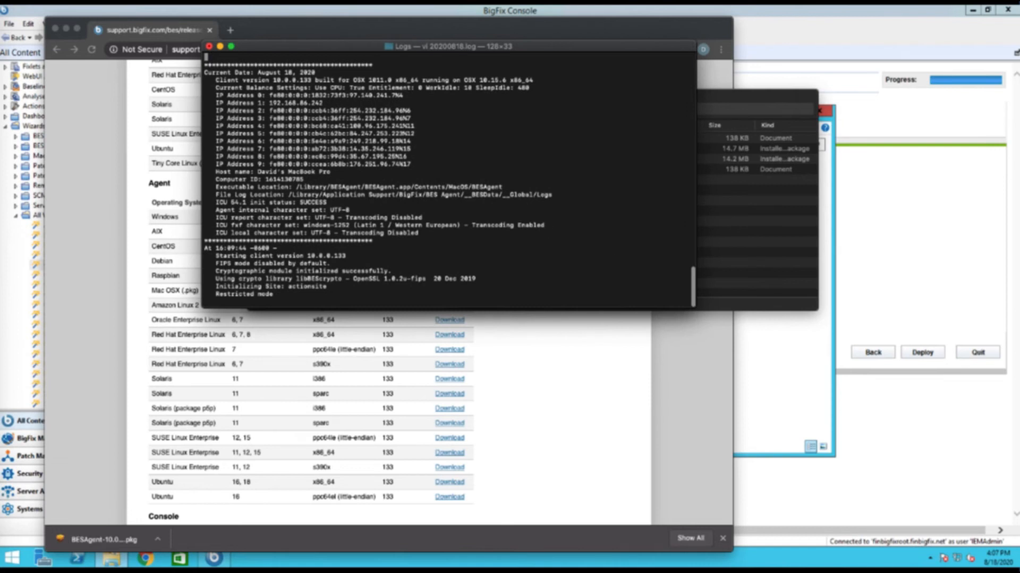
scroll(down, 3)
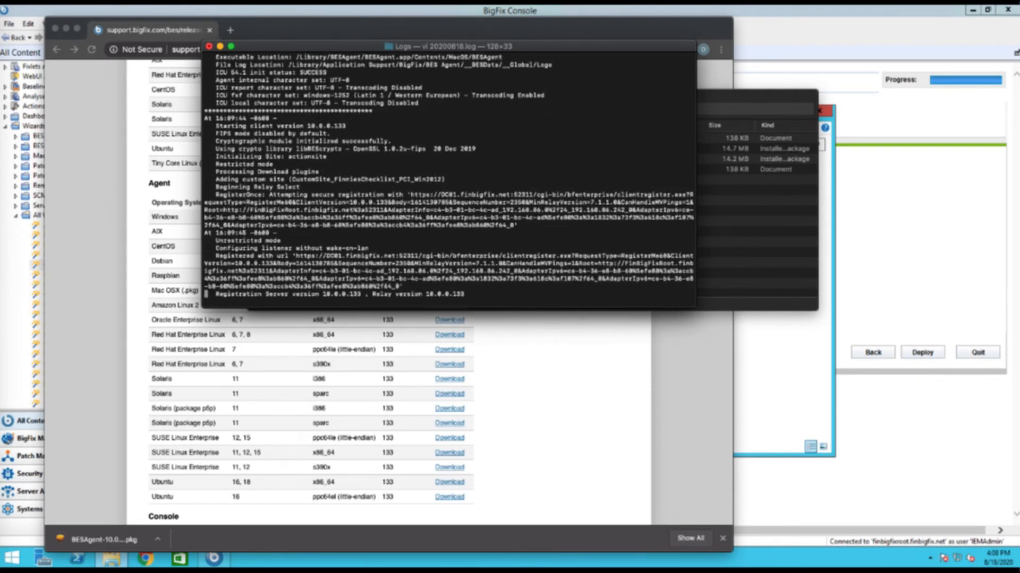
scroll(down, 3)
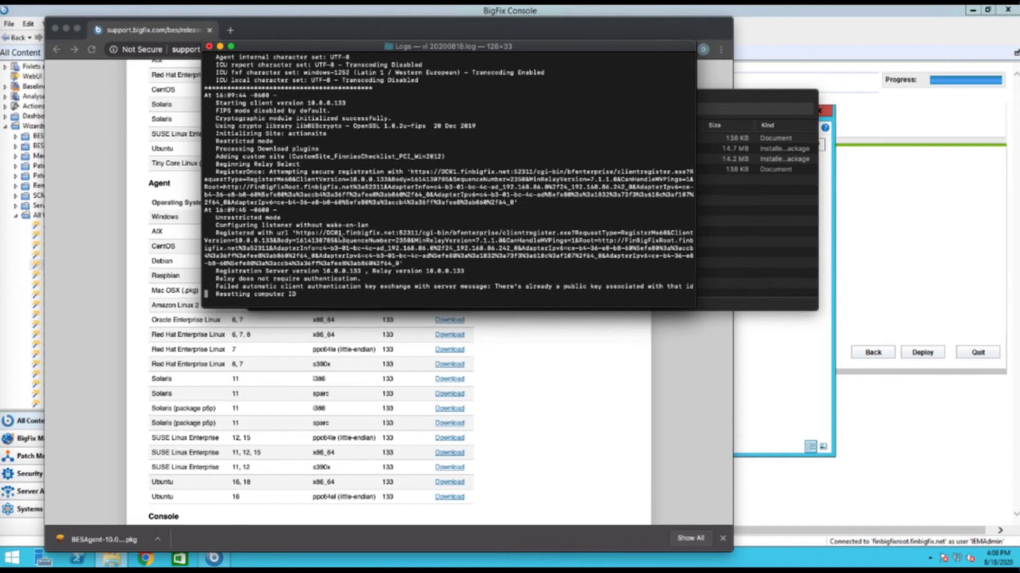
scroll(down, 3)
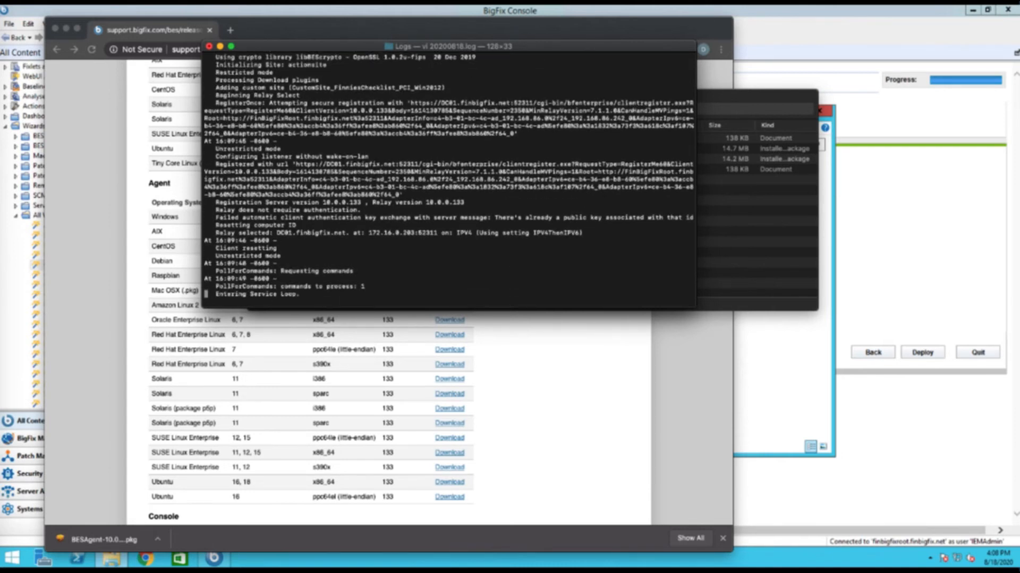
scroll(down, 3)
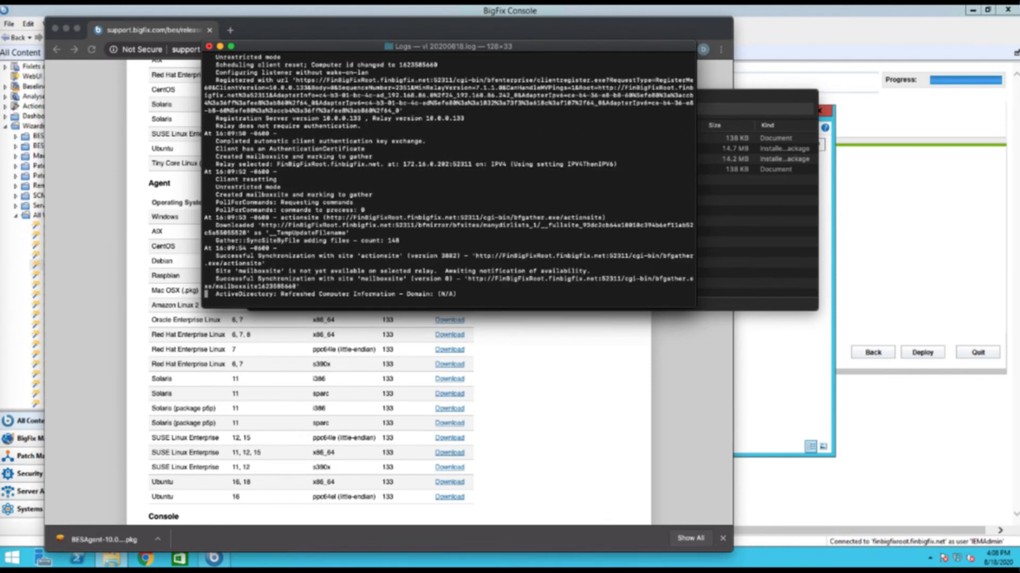
scroll(down, 3)
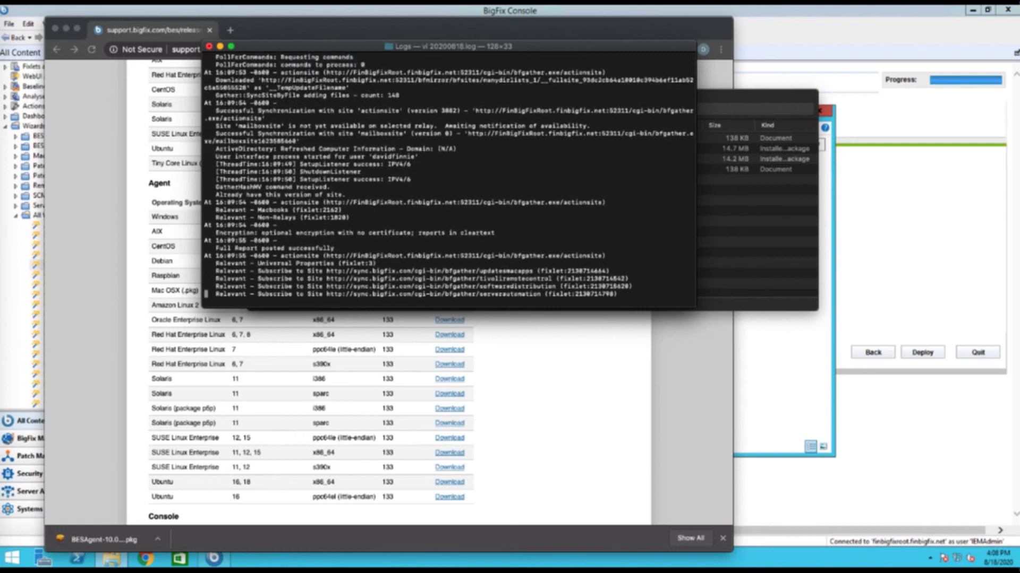
scroll(down, 3)
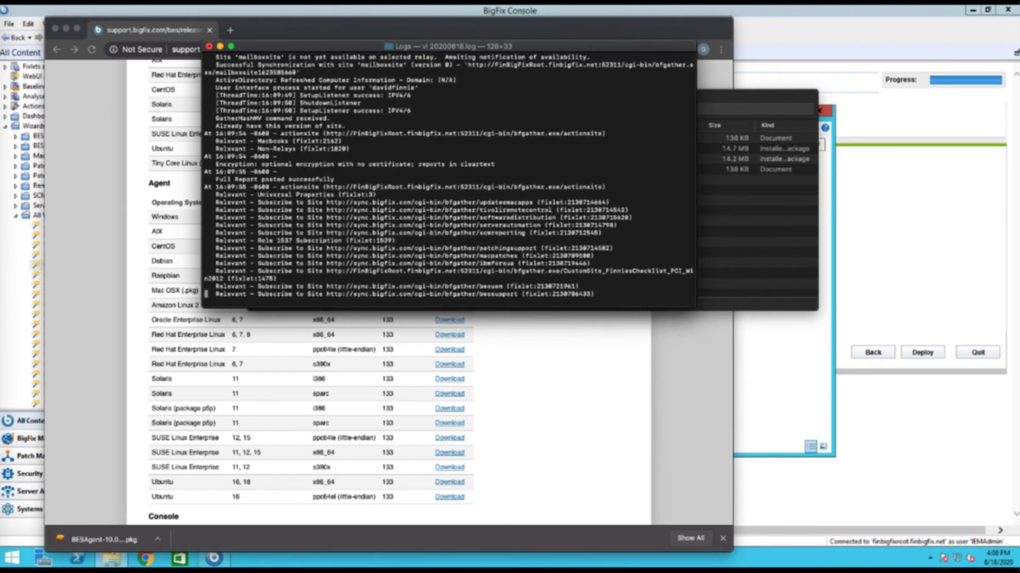
scroll(down, 3)
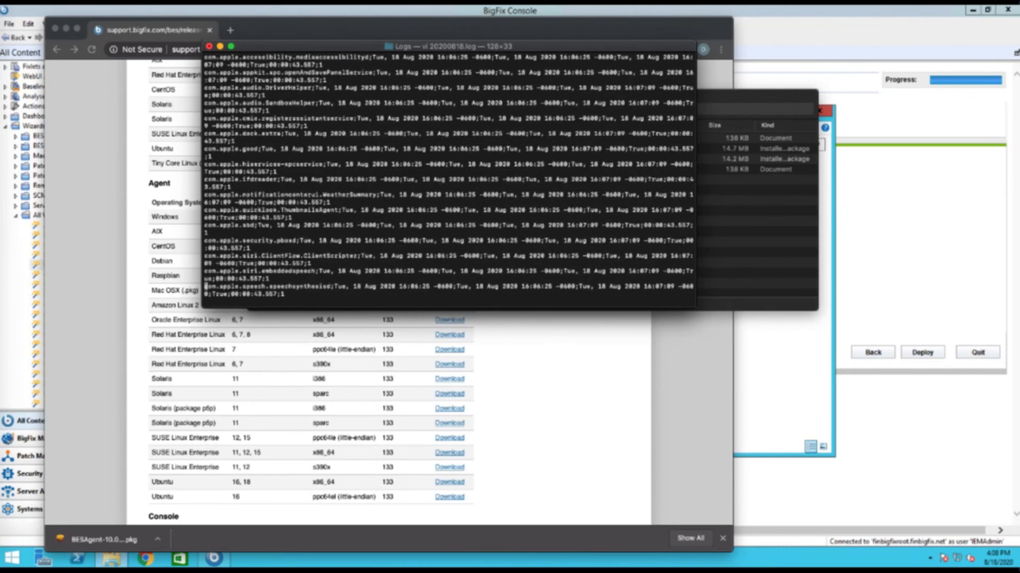
scroll(down, 3)
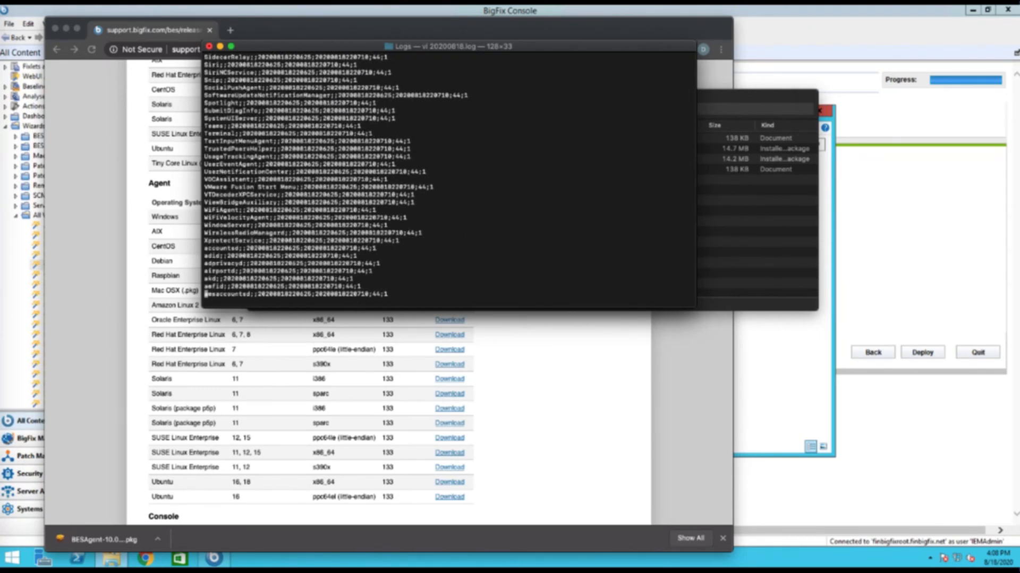
scroll(down, 3)
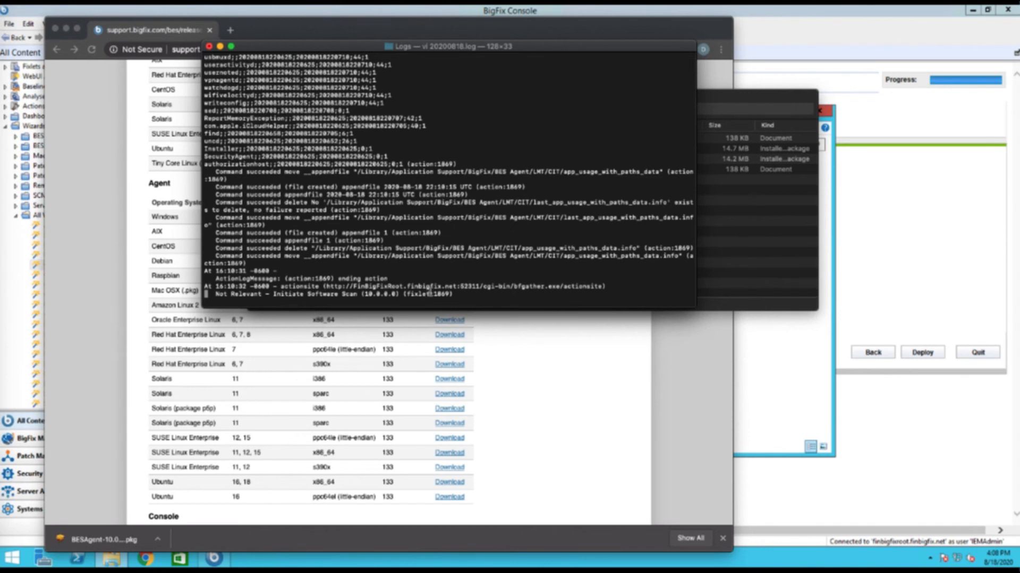
mouse_move(603, 142)
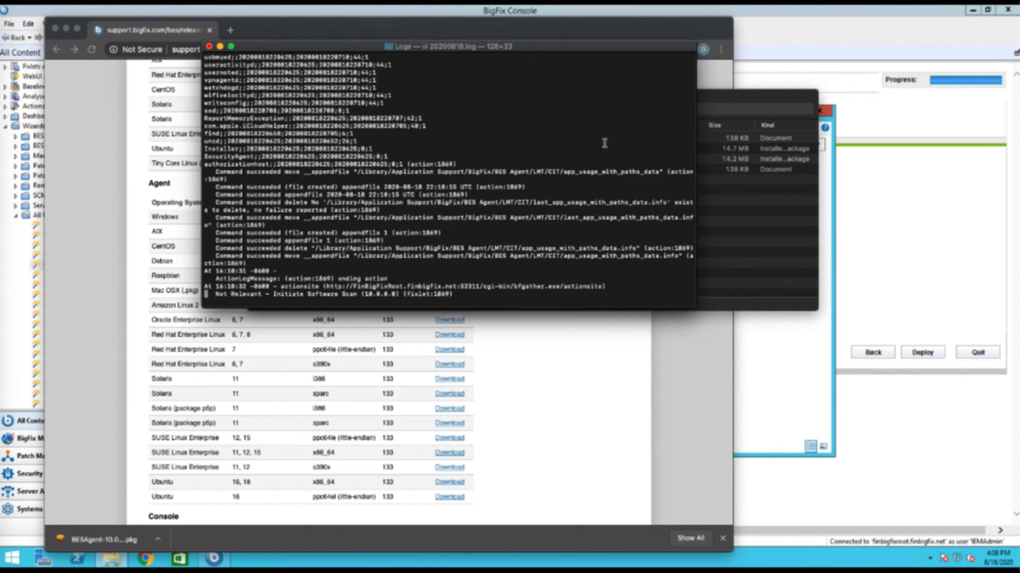
mouse_move(539, 223)
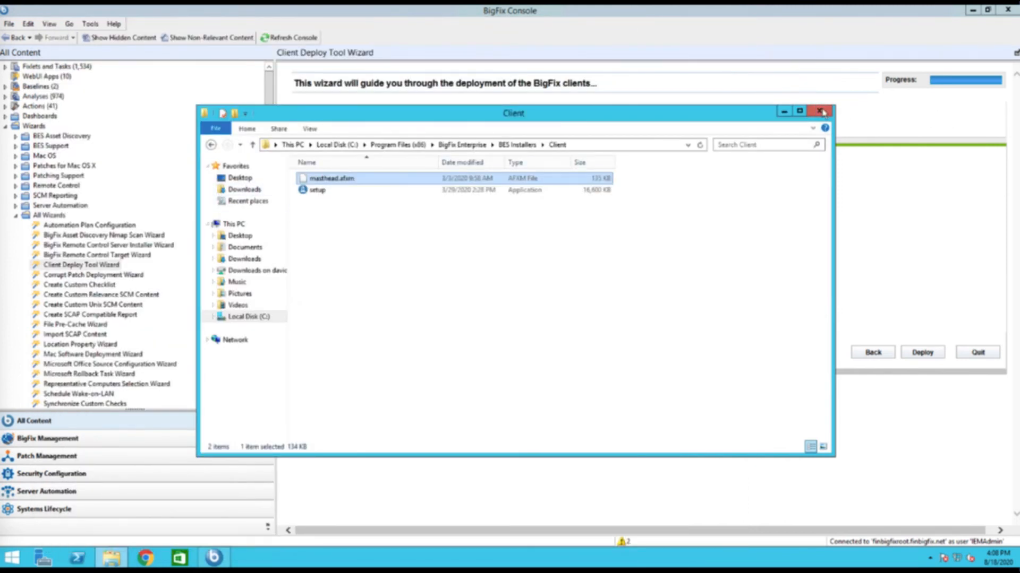
click(822, 111)
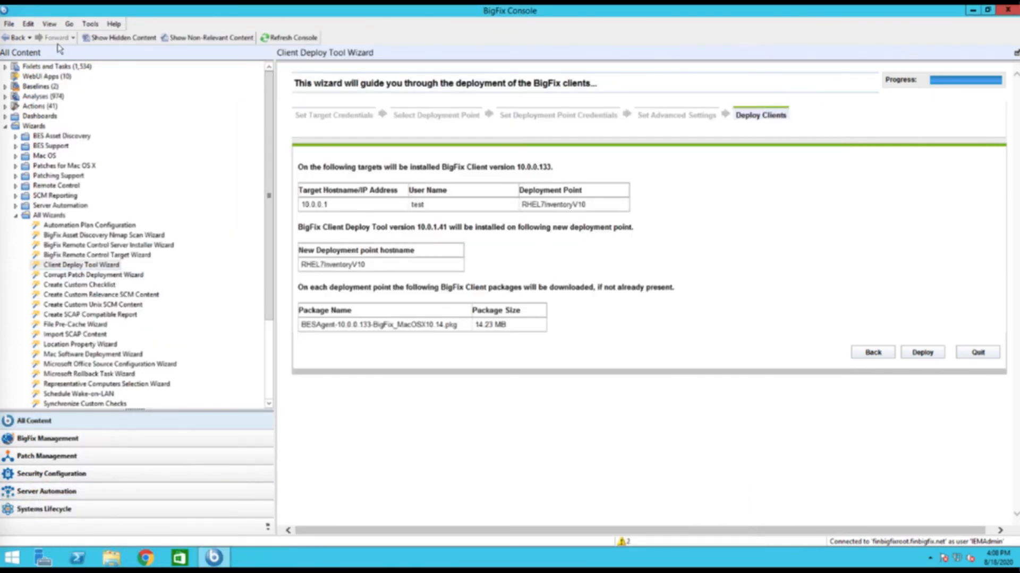
click(6, 125)
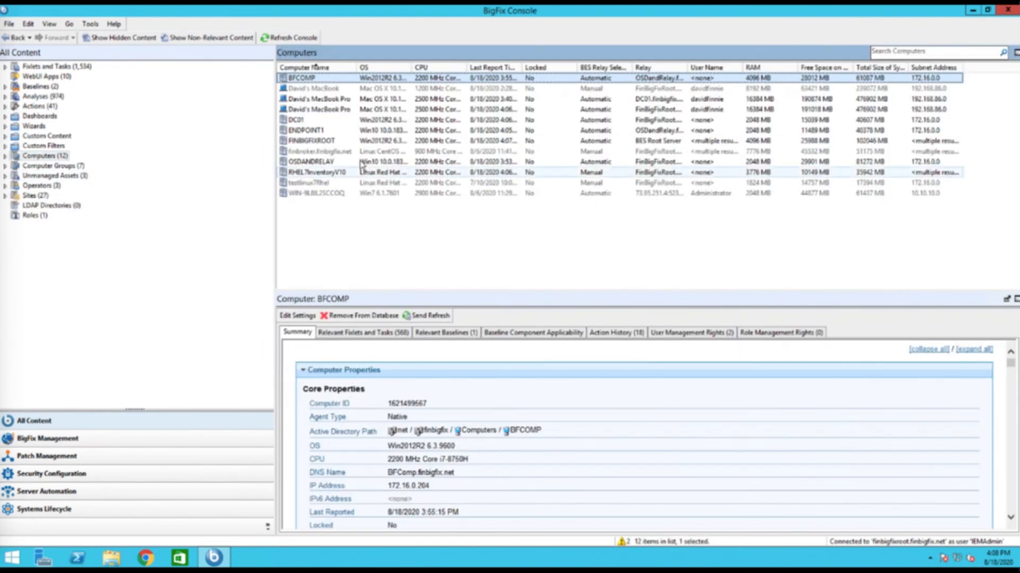
mouse_move(509, 104)
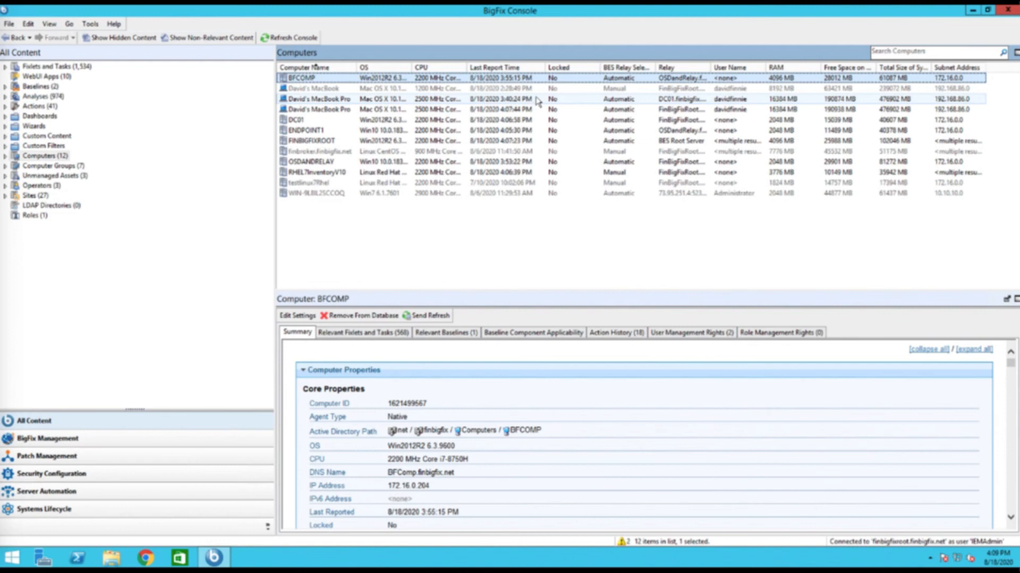
click(318, 98)
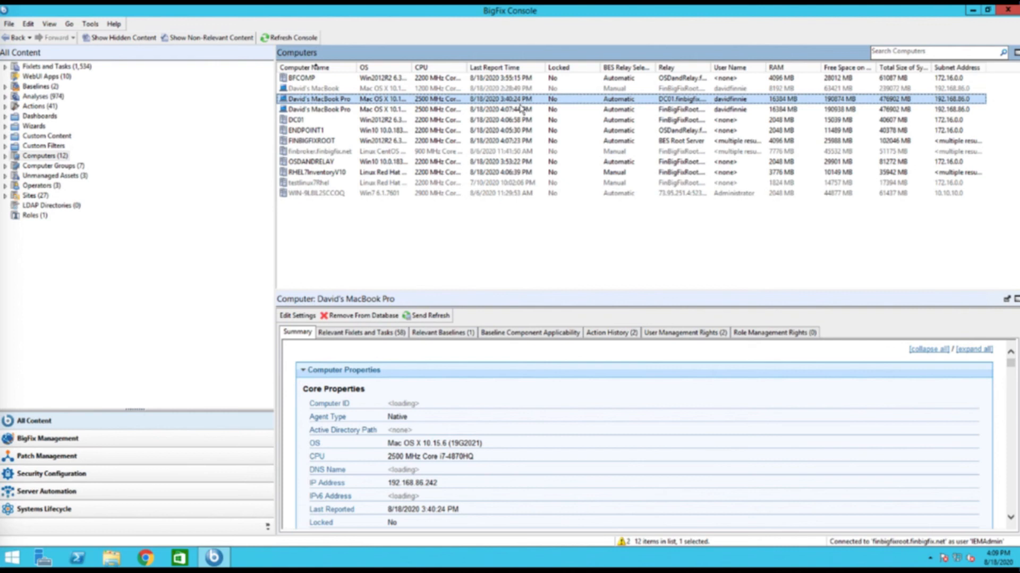
mouse_move(372, 67)
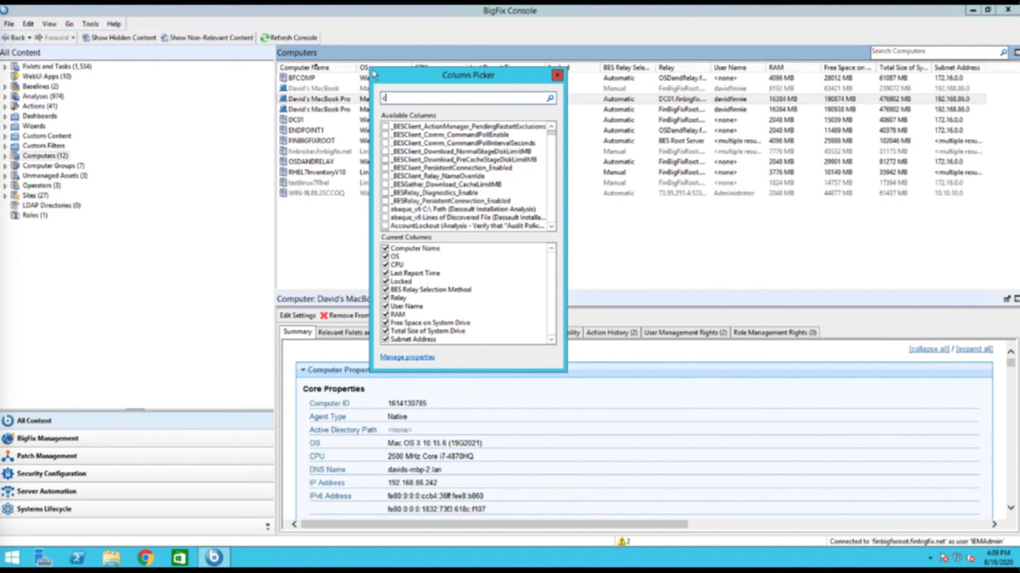
Search the Column Picker and add the Computer ID column to the Computers list
text(client ID)
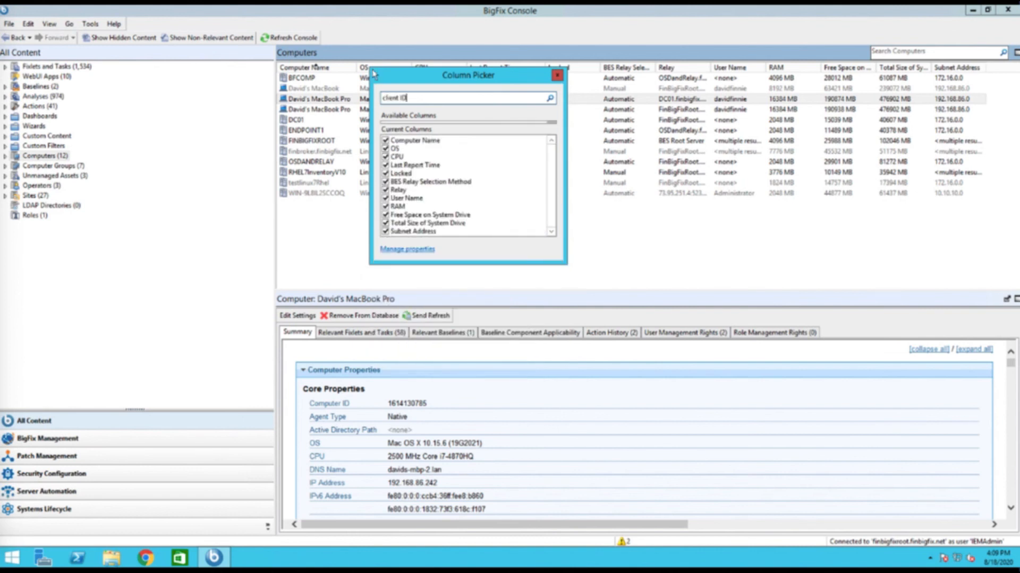
key(Backspace)
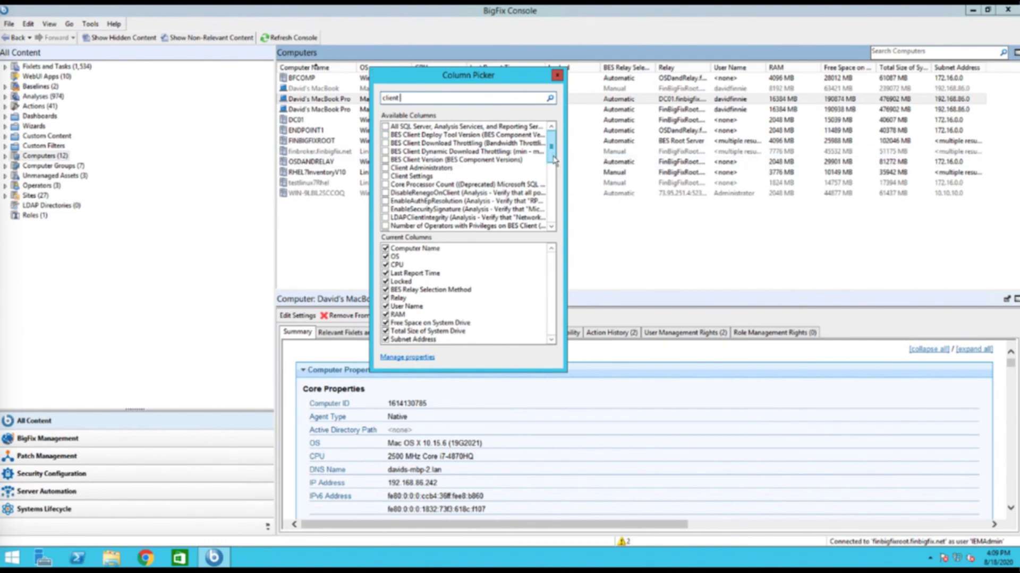
scroll(down, 3)
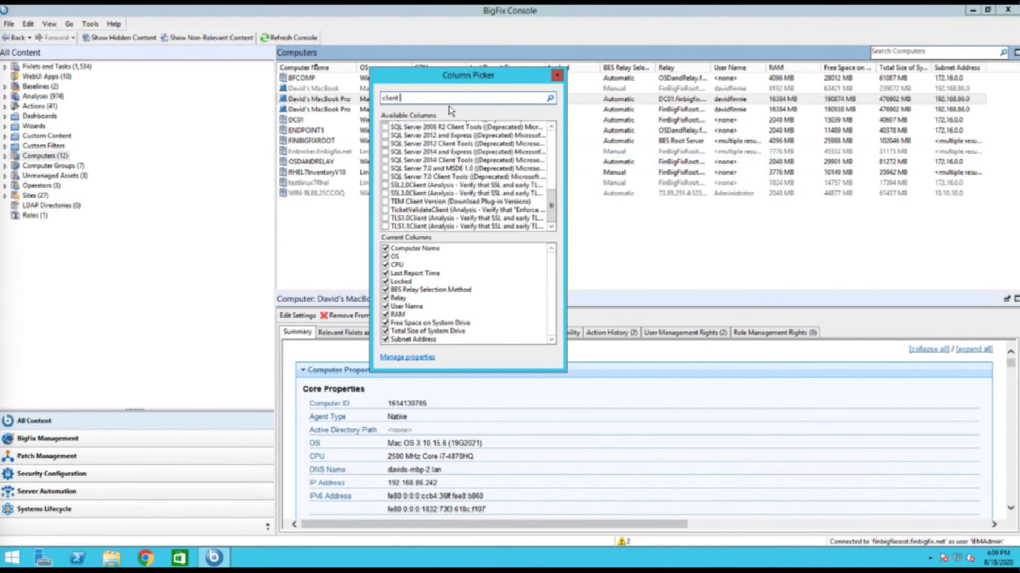
text(computer id)
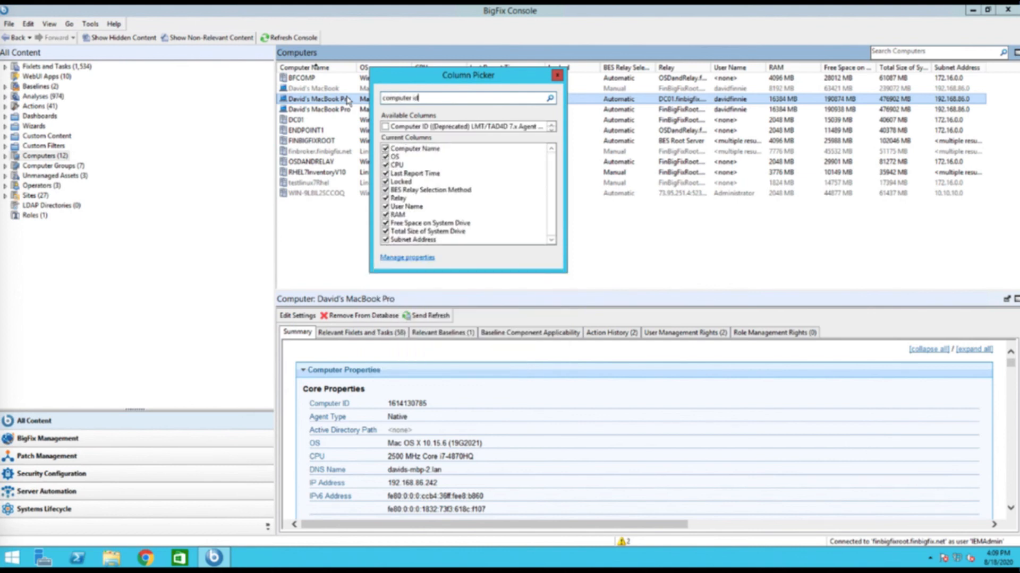
click(384, 127)
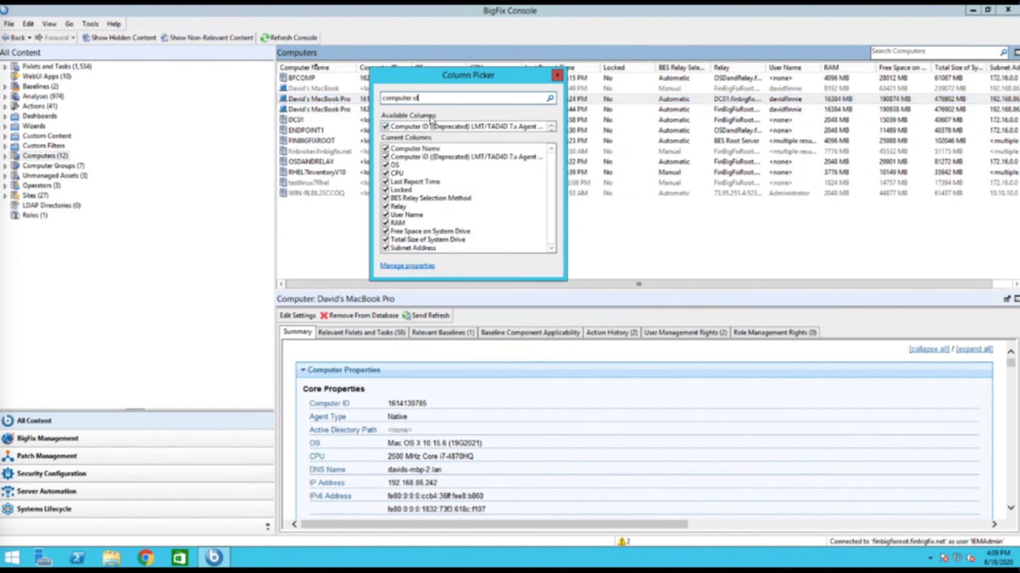
click(558, 74)
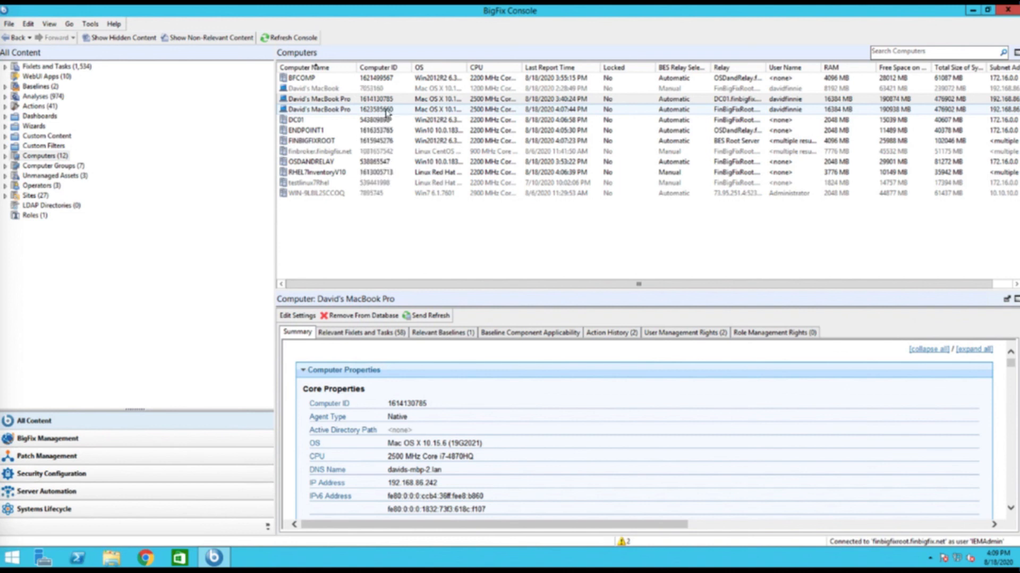
click(318, 109)
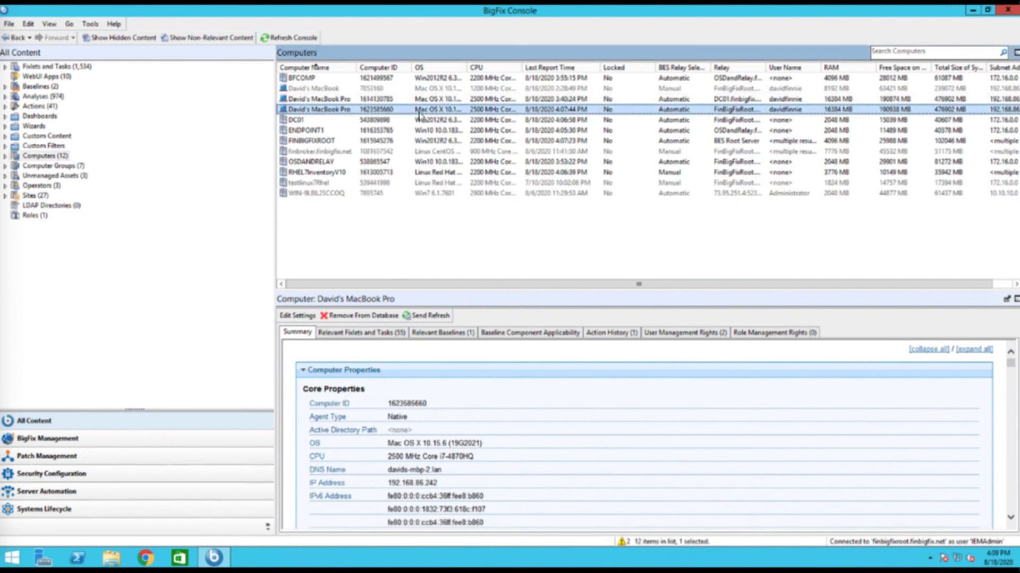
mouse_move(432, 109)
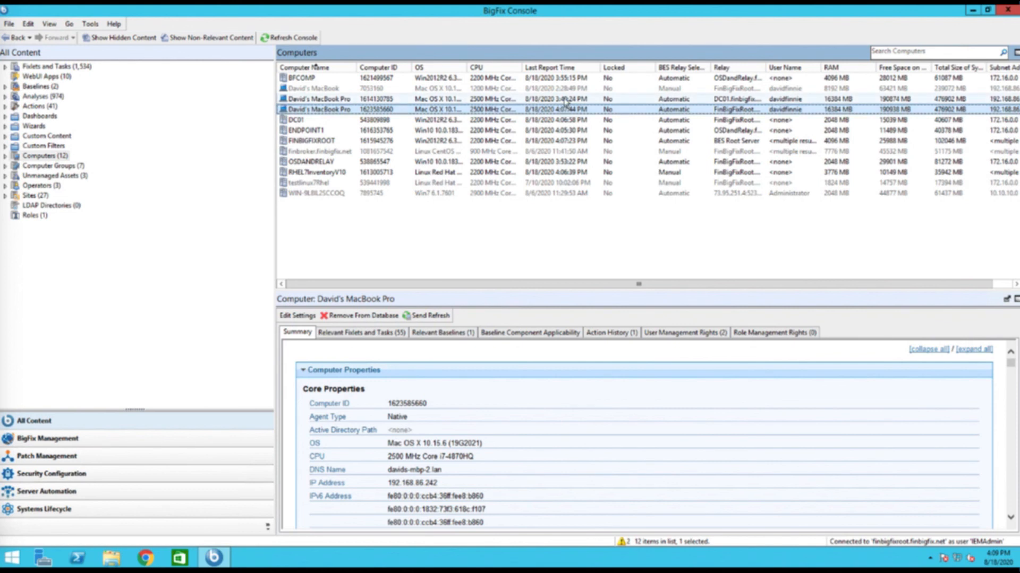
click(319, 99)
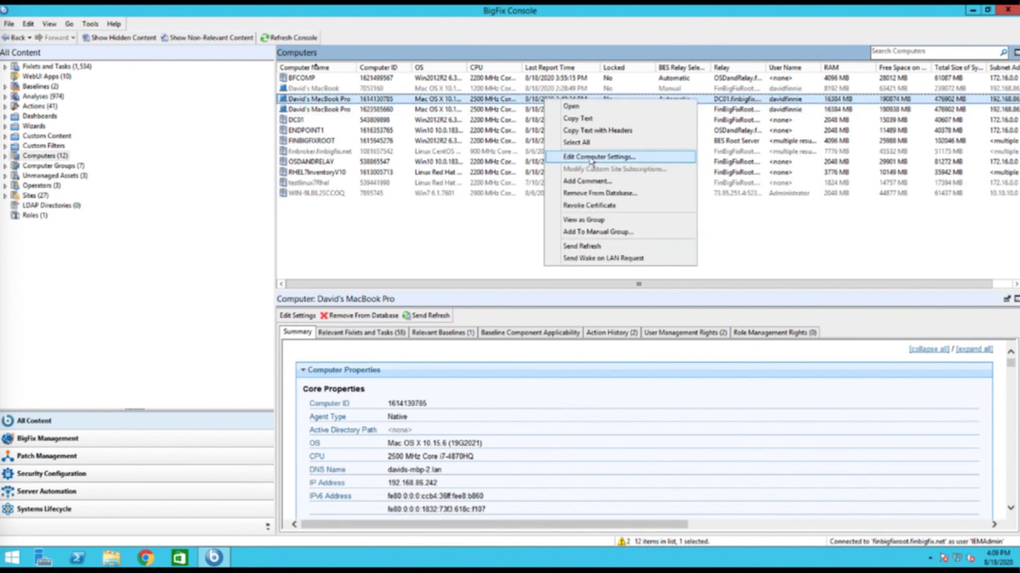
click(599, 194)
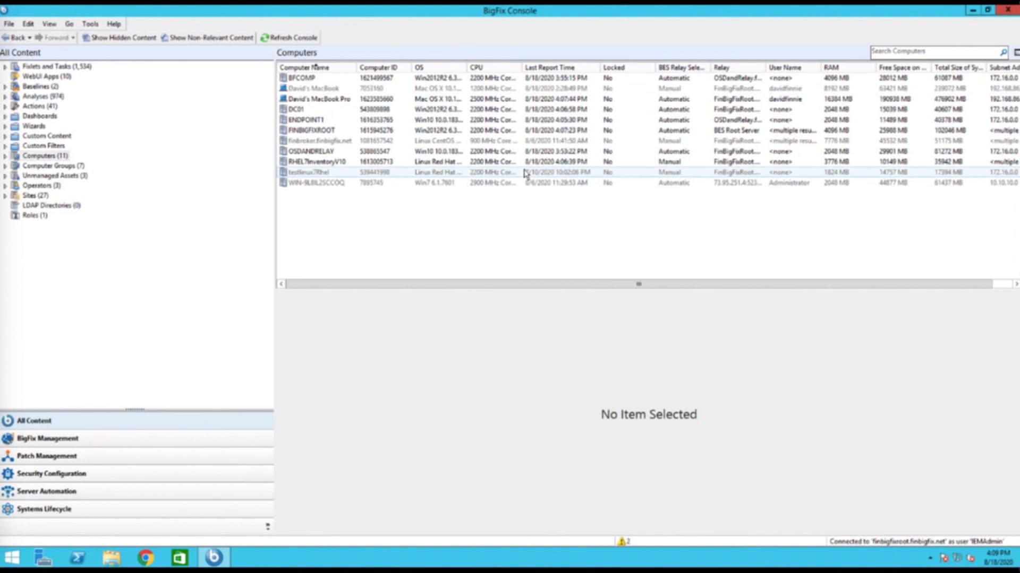
click(318, 99)
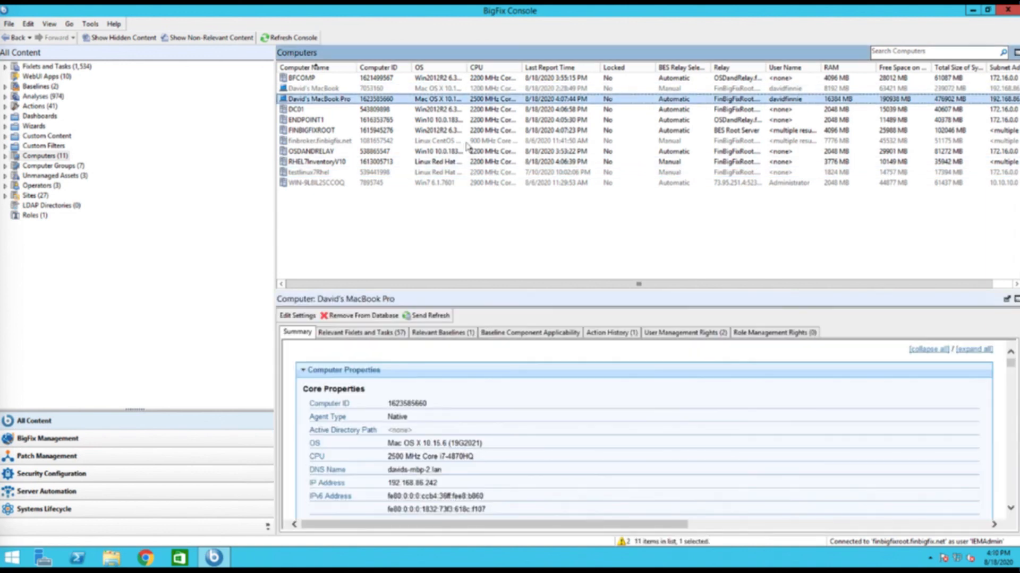
mouse_move(490, 151)
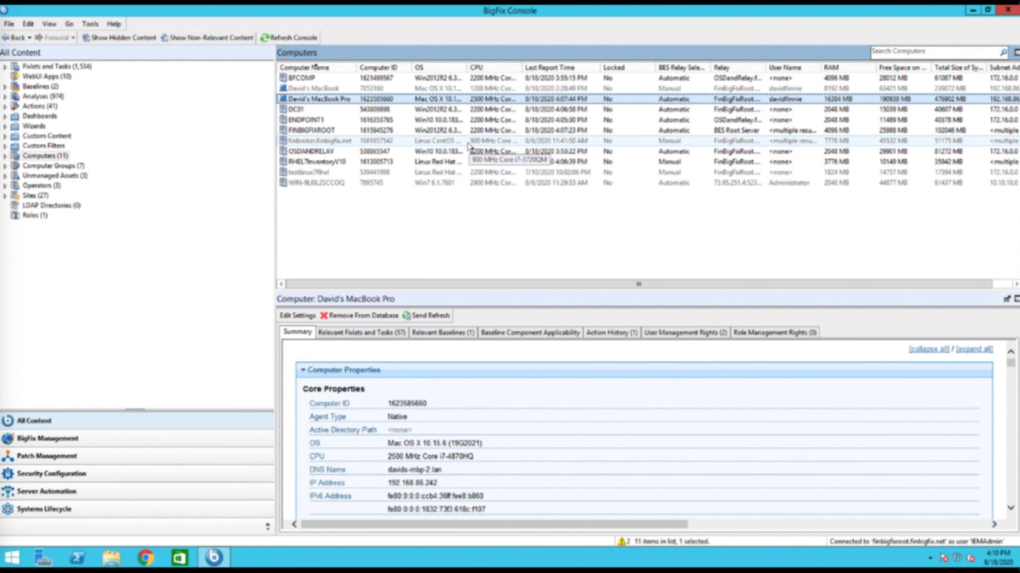
mouse_move(563, 138)
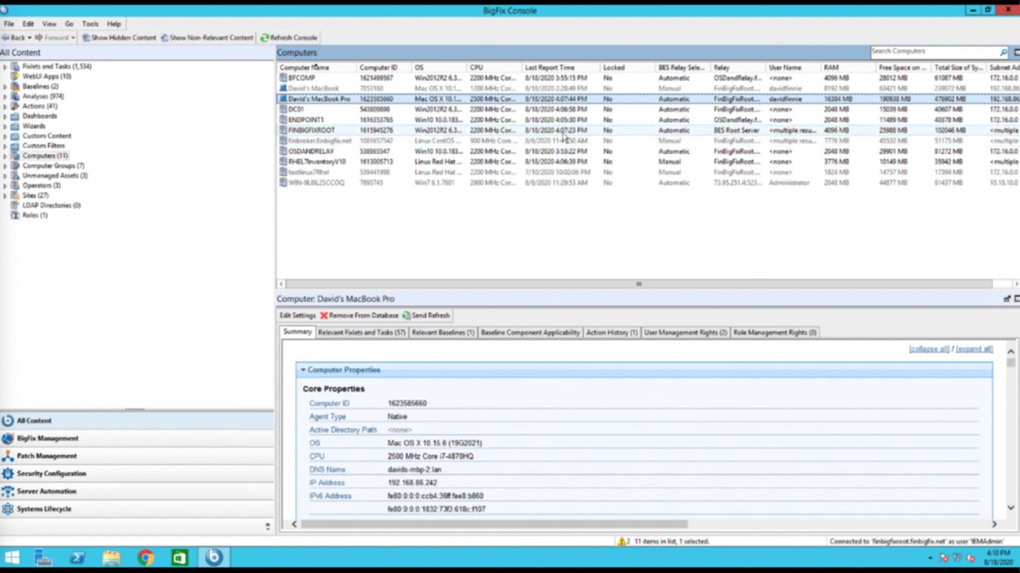